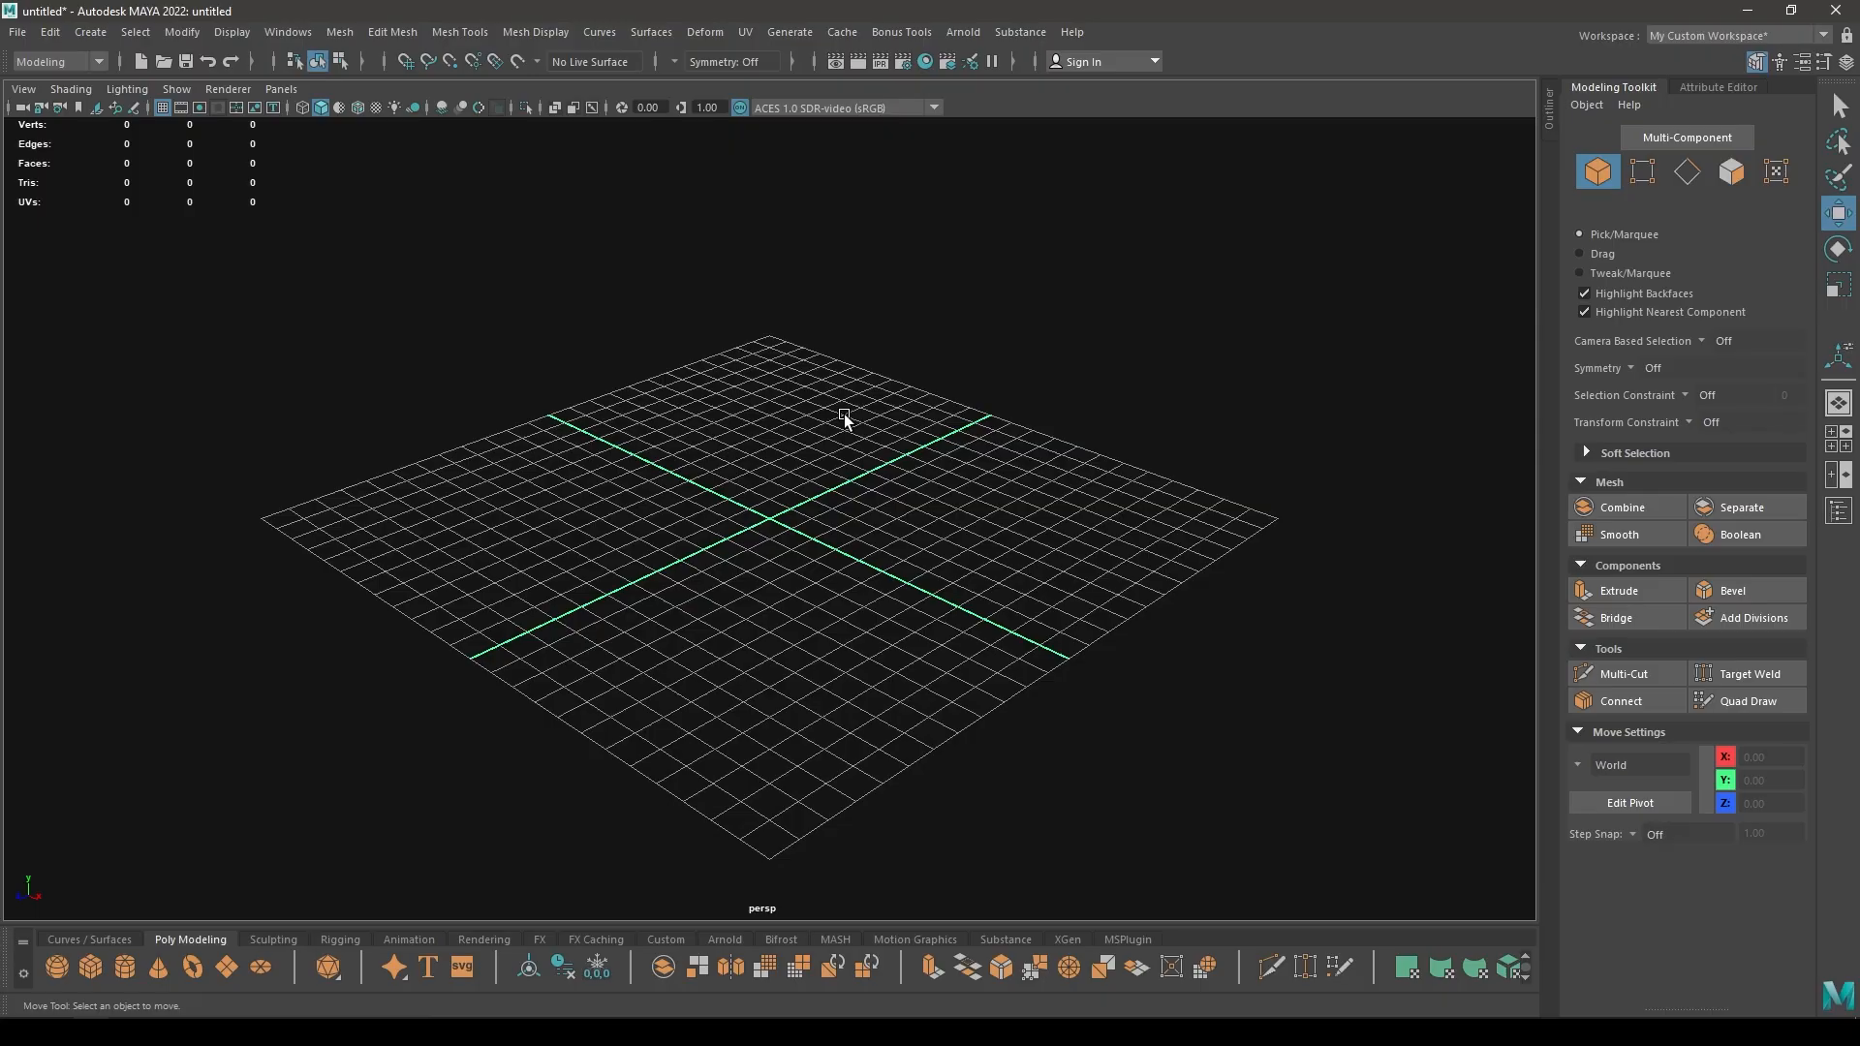
Create a polygon cylinder from the marking menu and assign a favorite material
{"action": "left_click", "coordinate": [843, 419]}
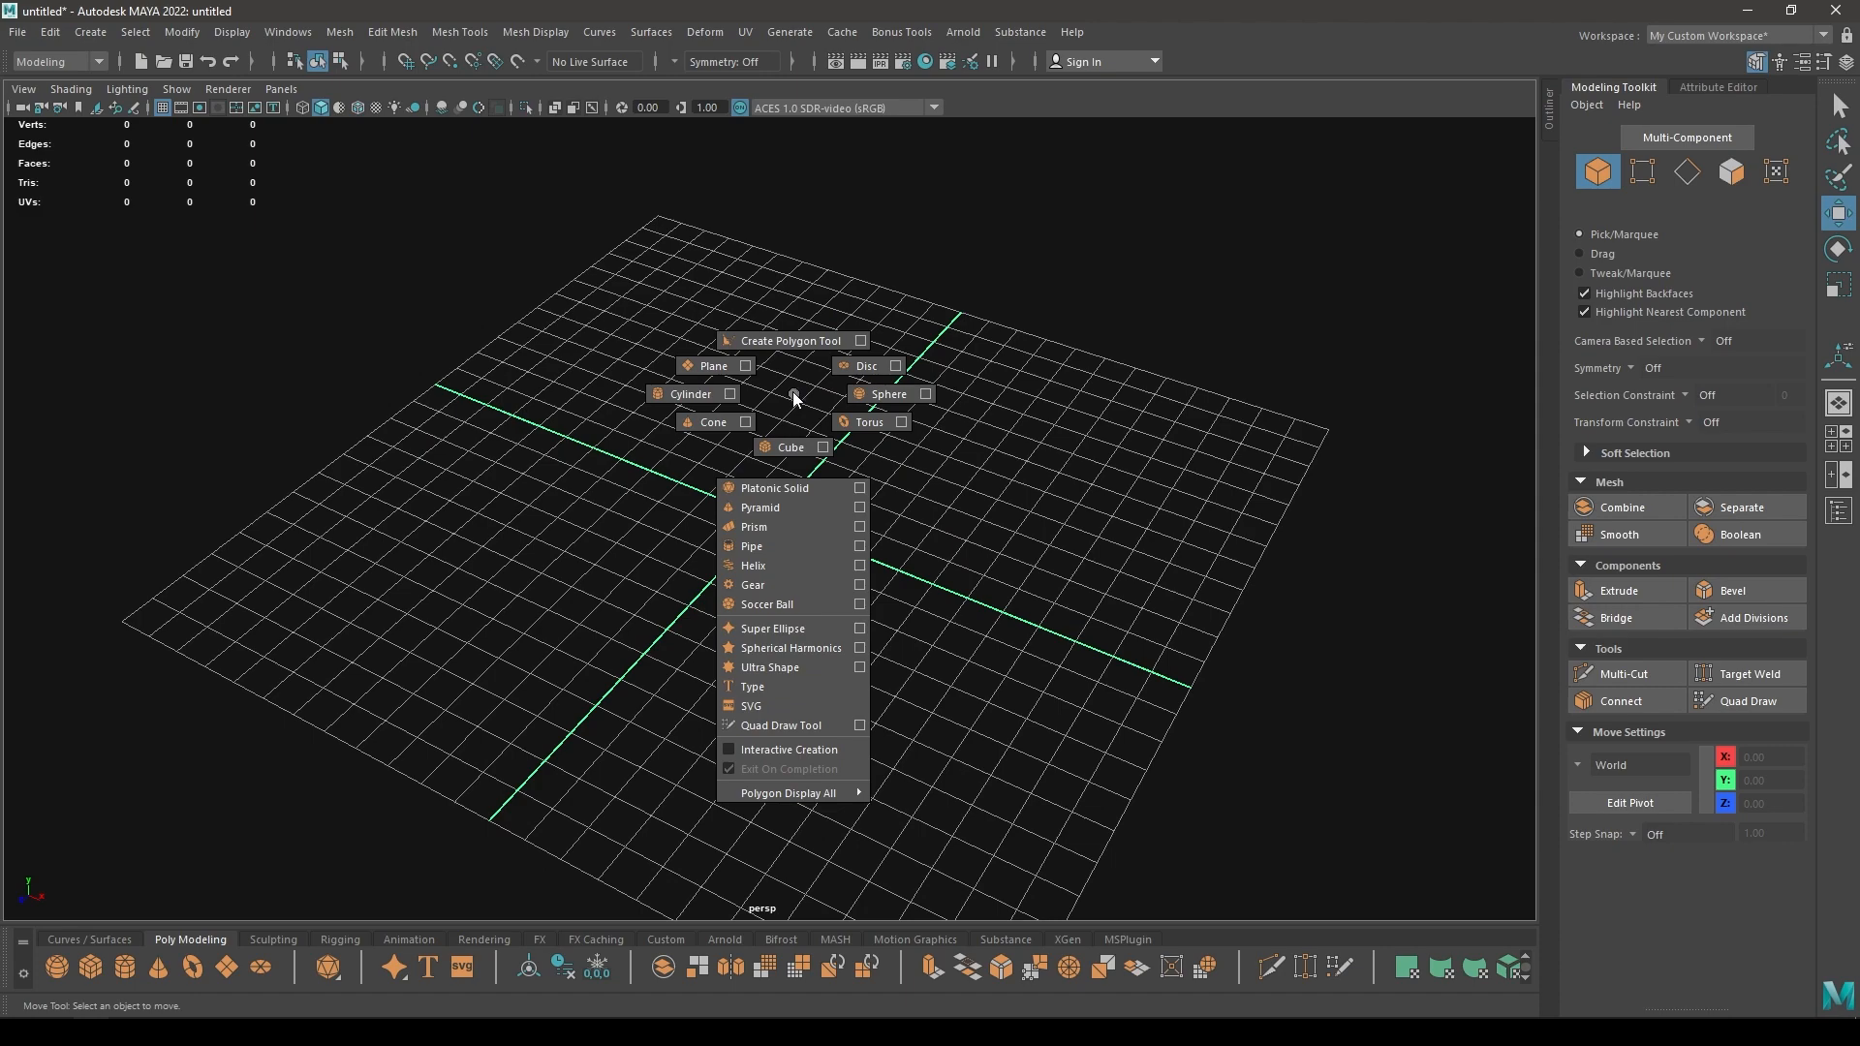
{"action": "left_click", "coordinate": [691, 393]}
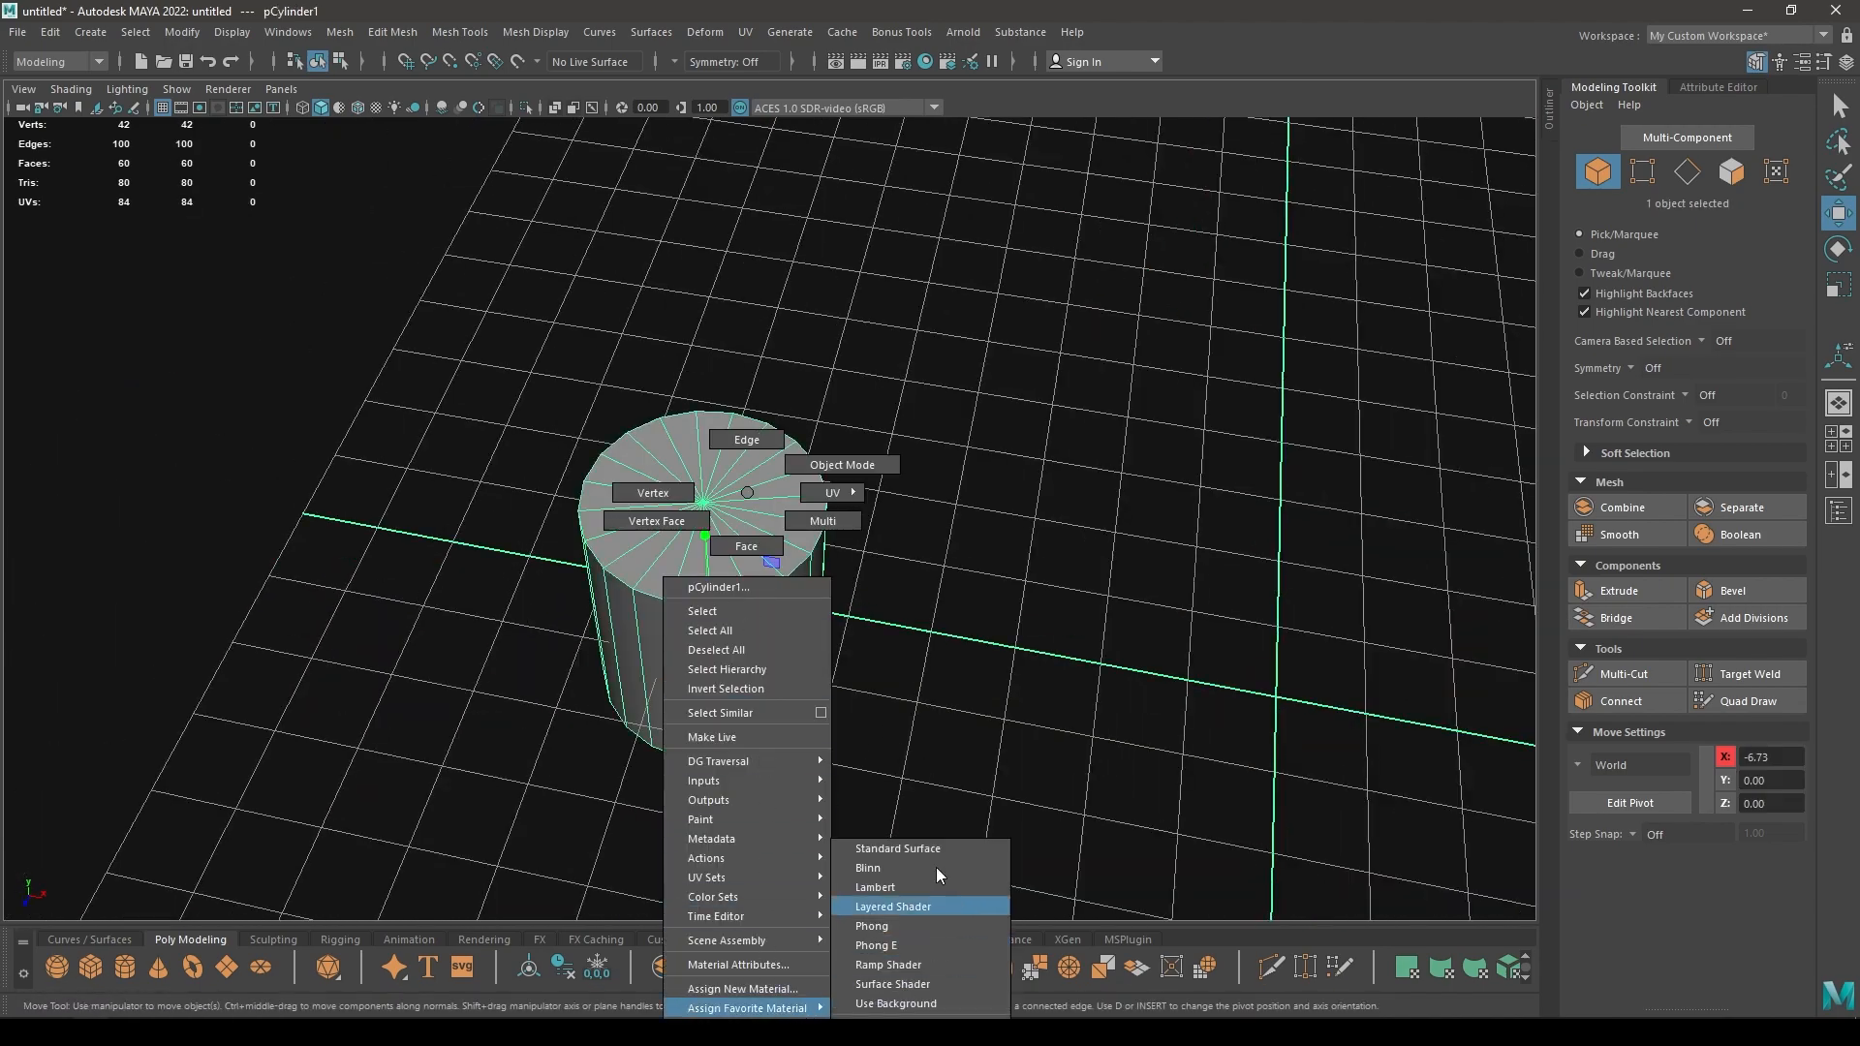
{"action": "left_click", "coordinate": [868, 868]}
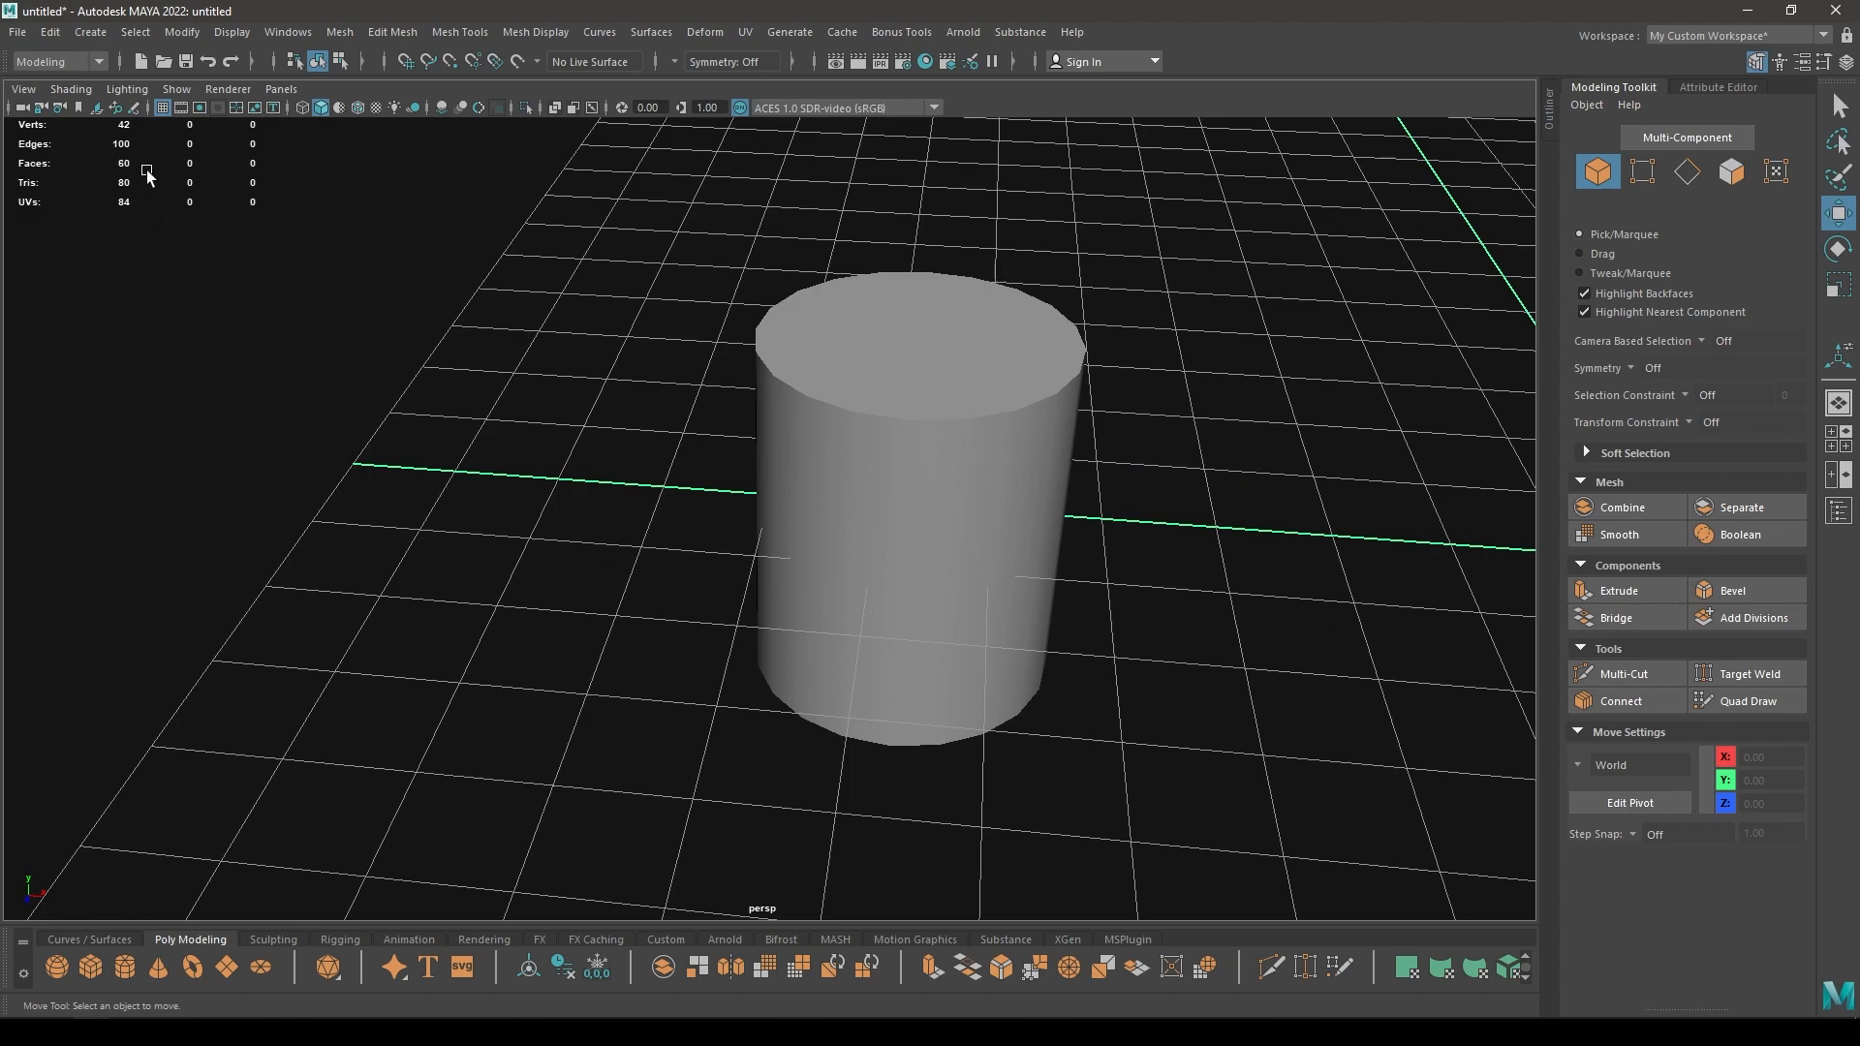
Extrude the cylinder's top faces into a narrower raised tier, reaching 100 faces
{"action": "left_click", "coordinate": [912, 510]}
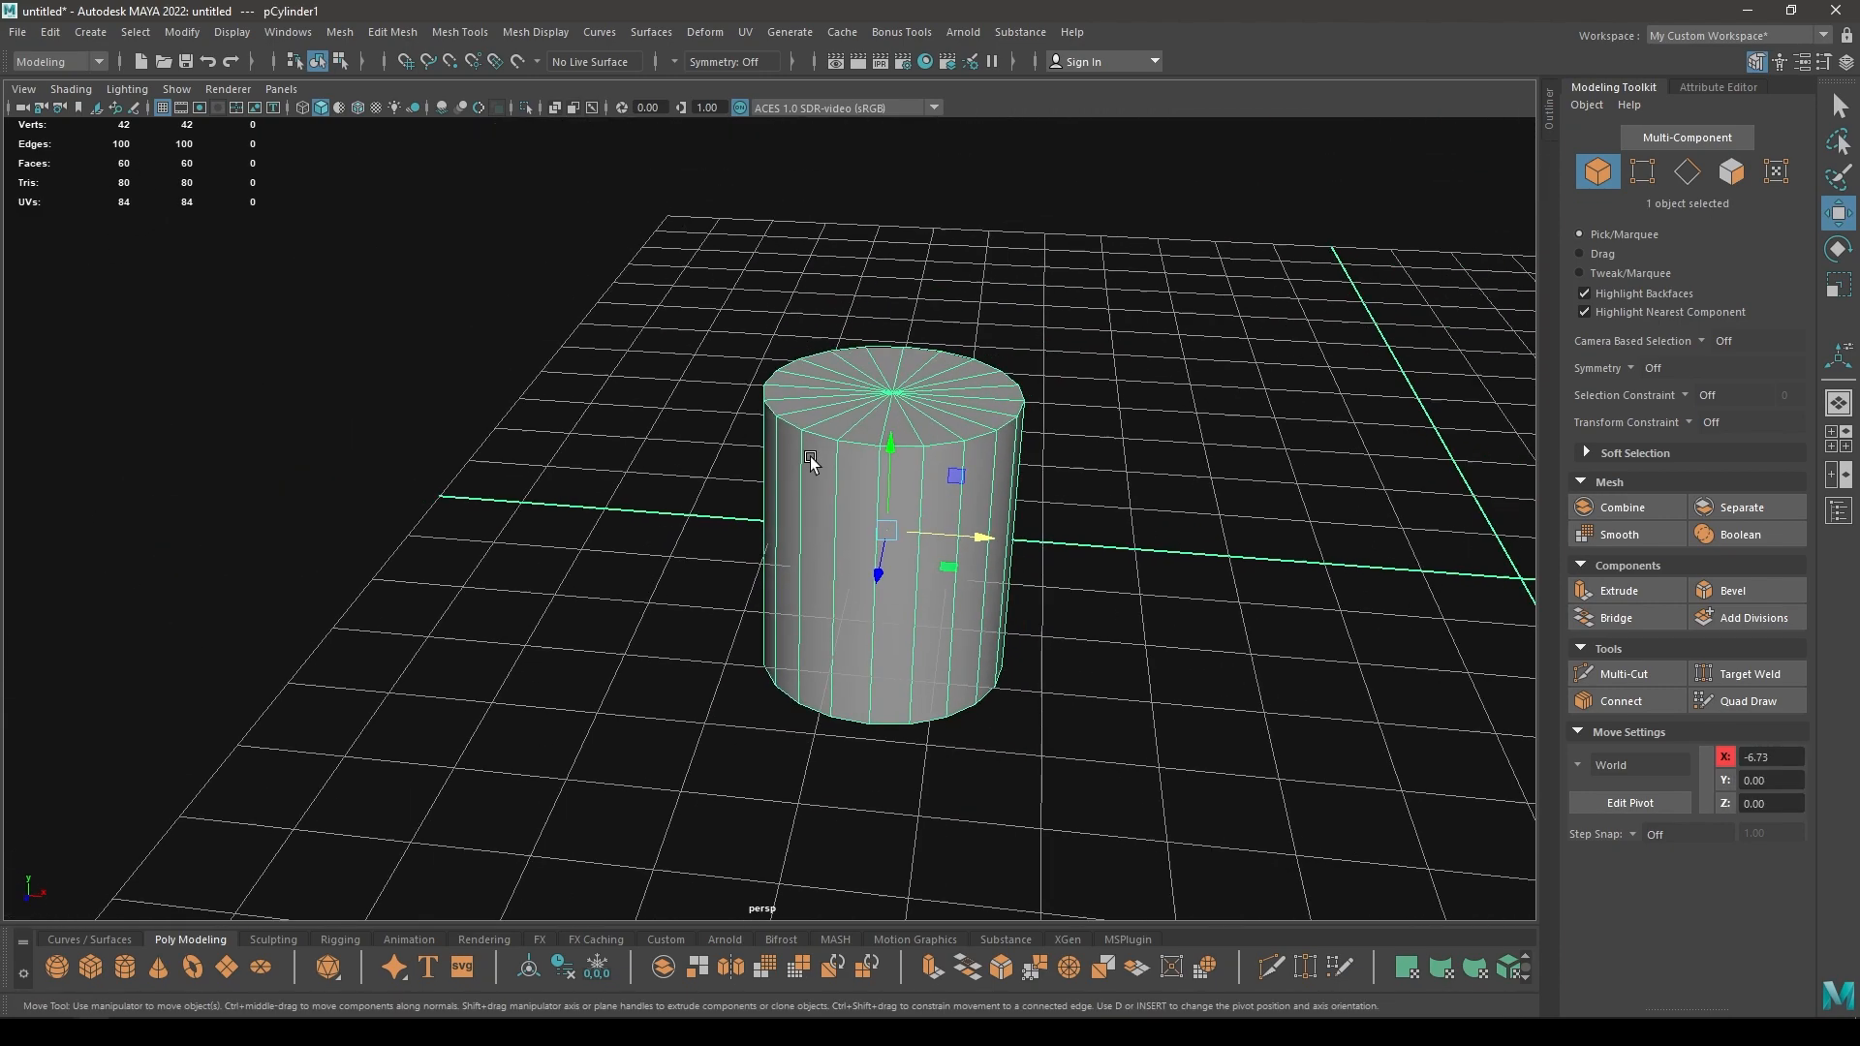
{"action": "right_click", "coordinate": [812, 464]}
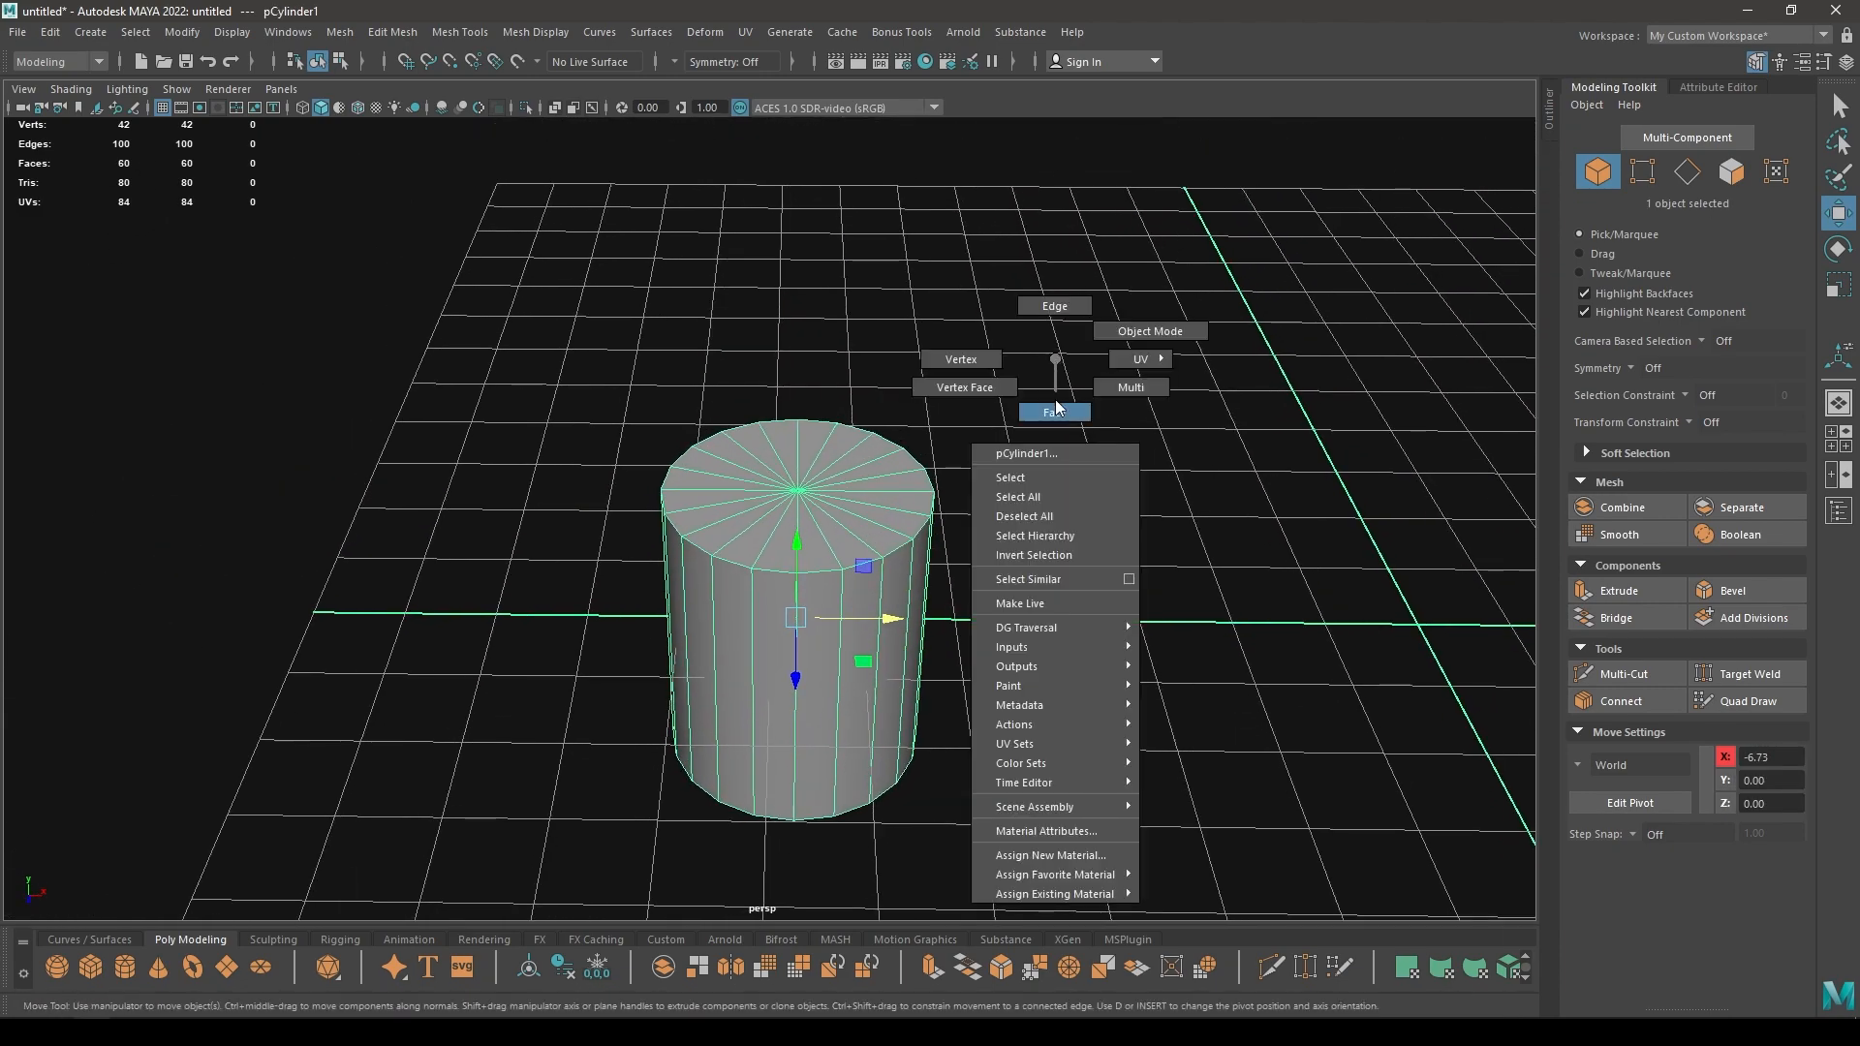
{"action": "left_click", "coordinate": [1054, 411]}
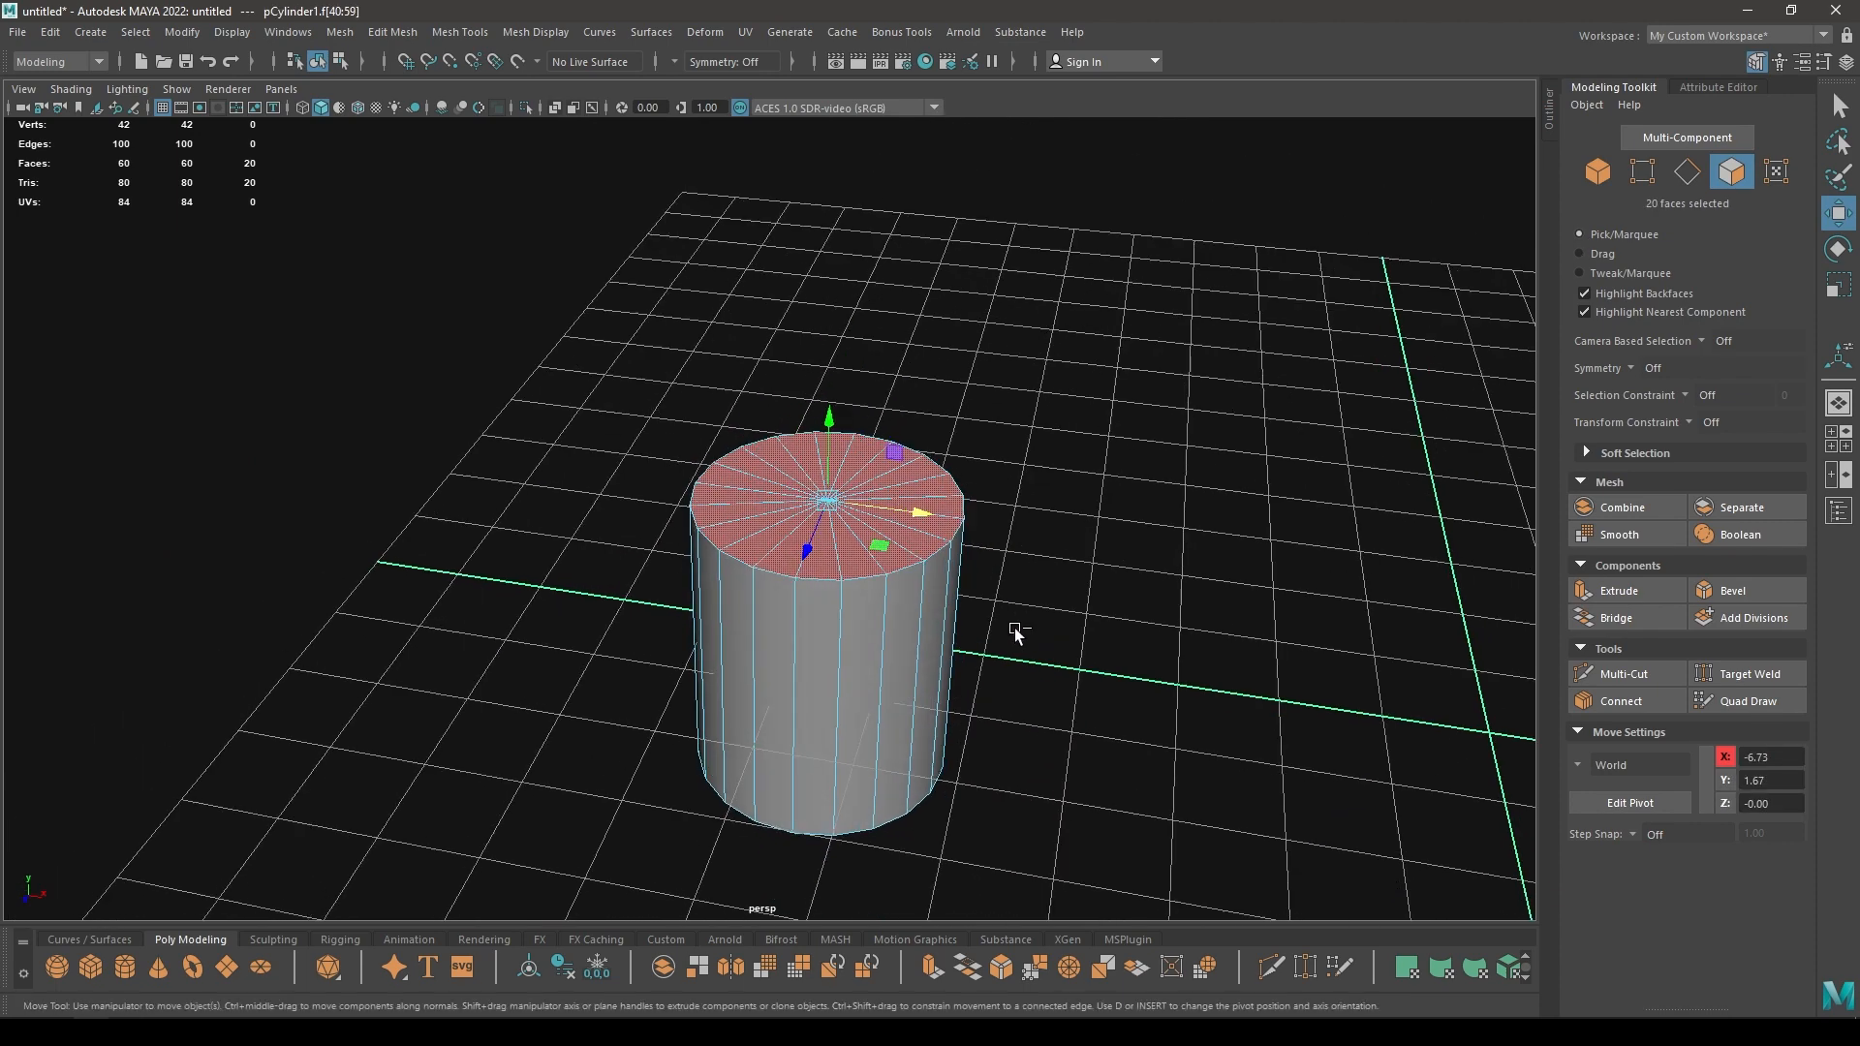
{"action": "left_click", "coordinate": [1616, 589]}
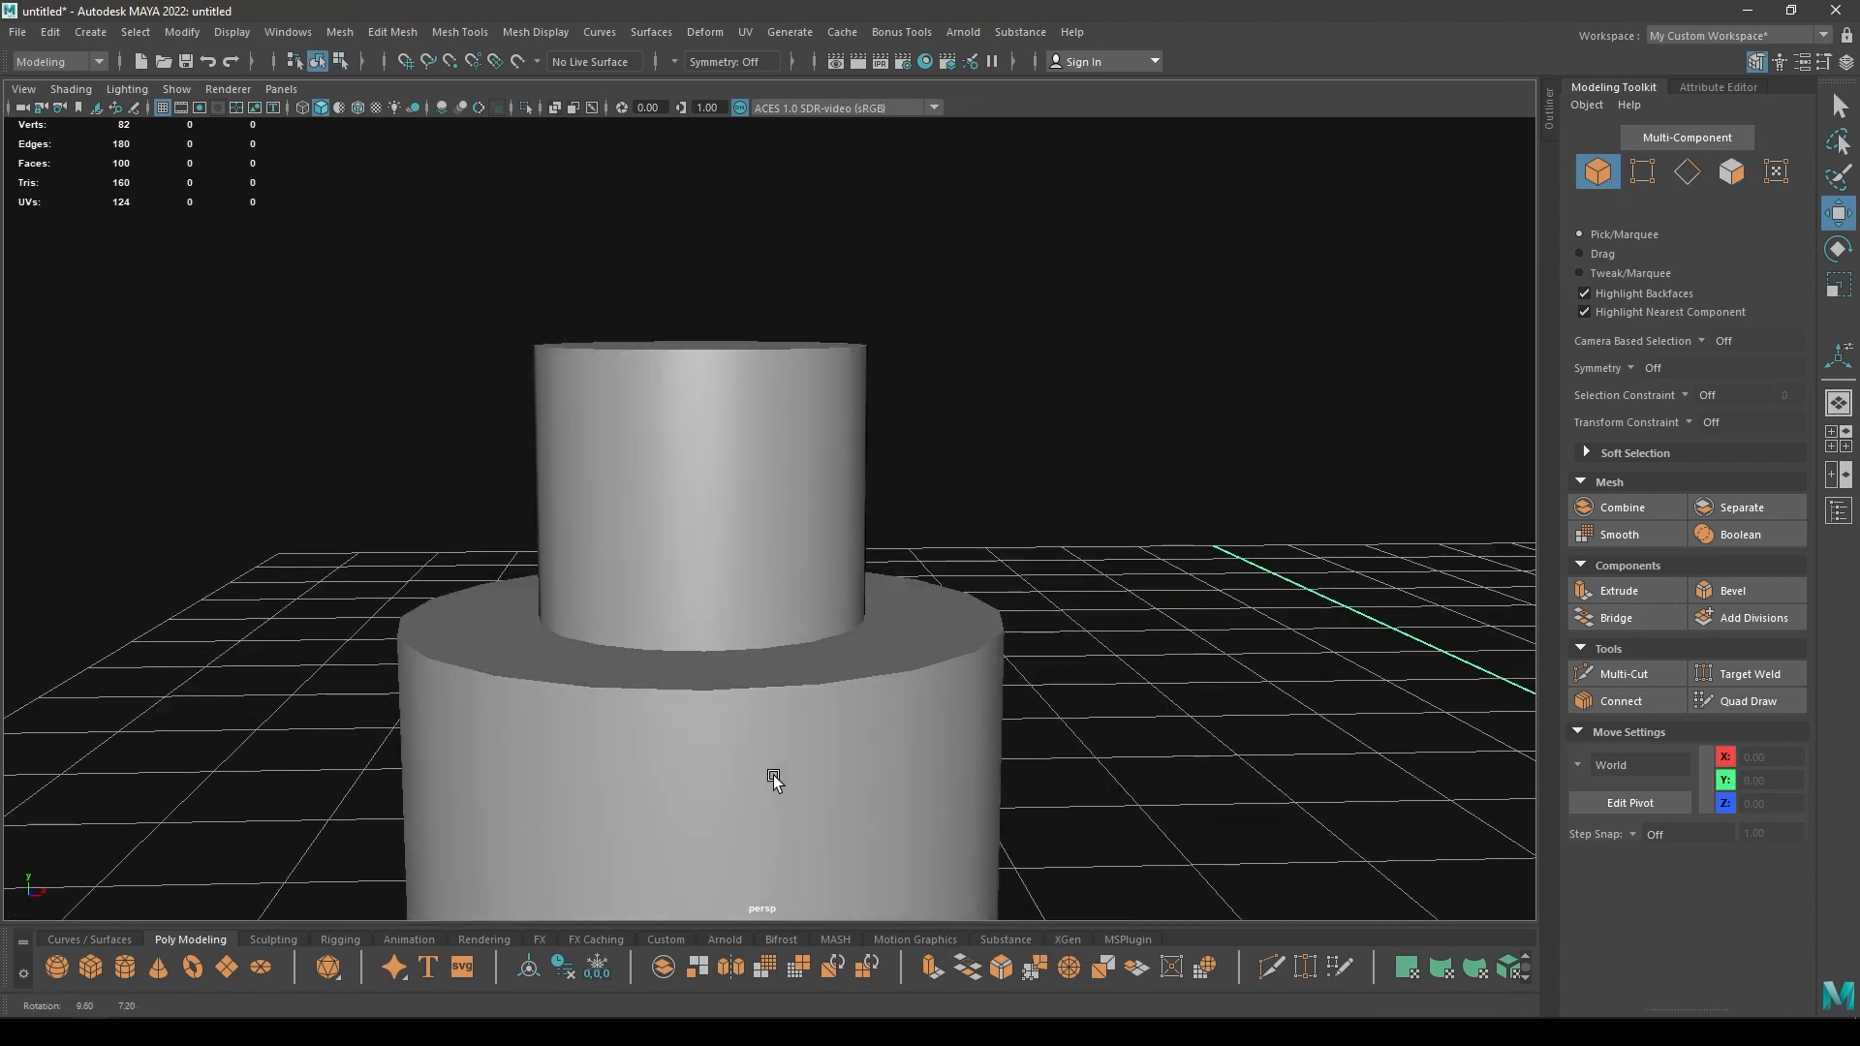
{"action": "left_click", "coordinate": [773, 781]}
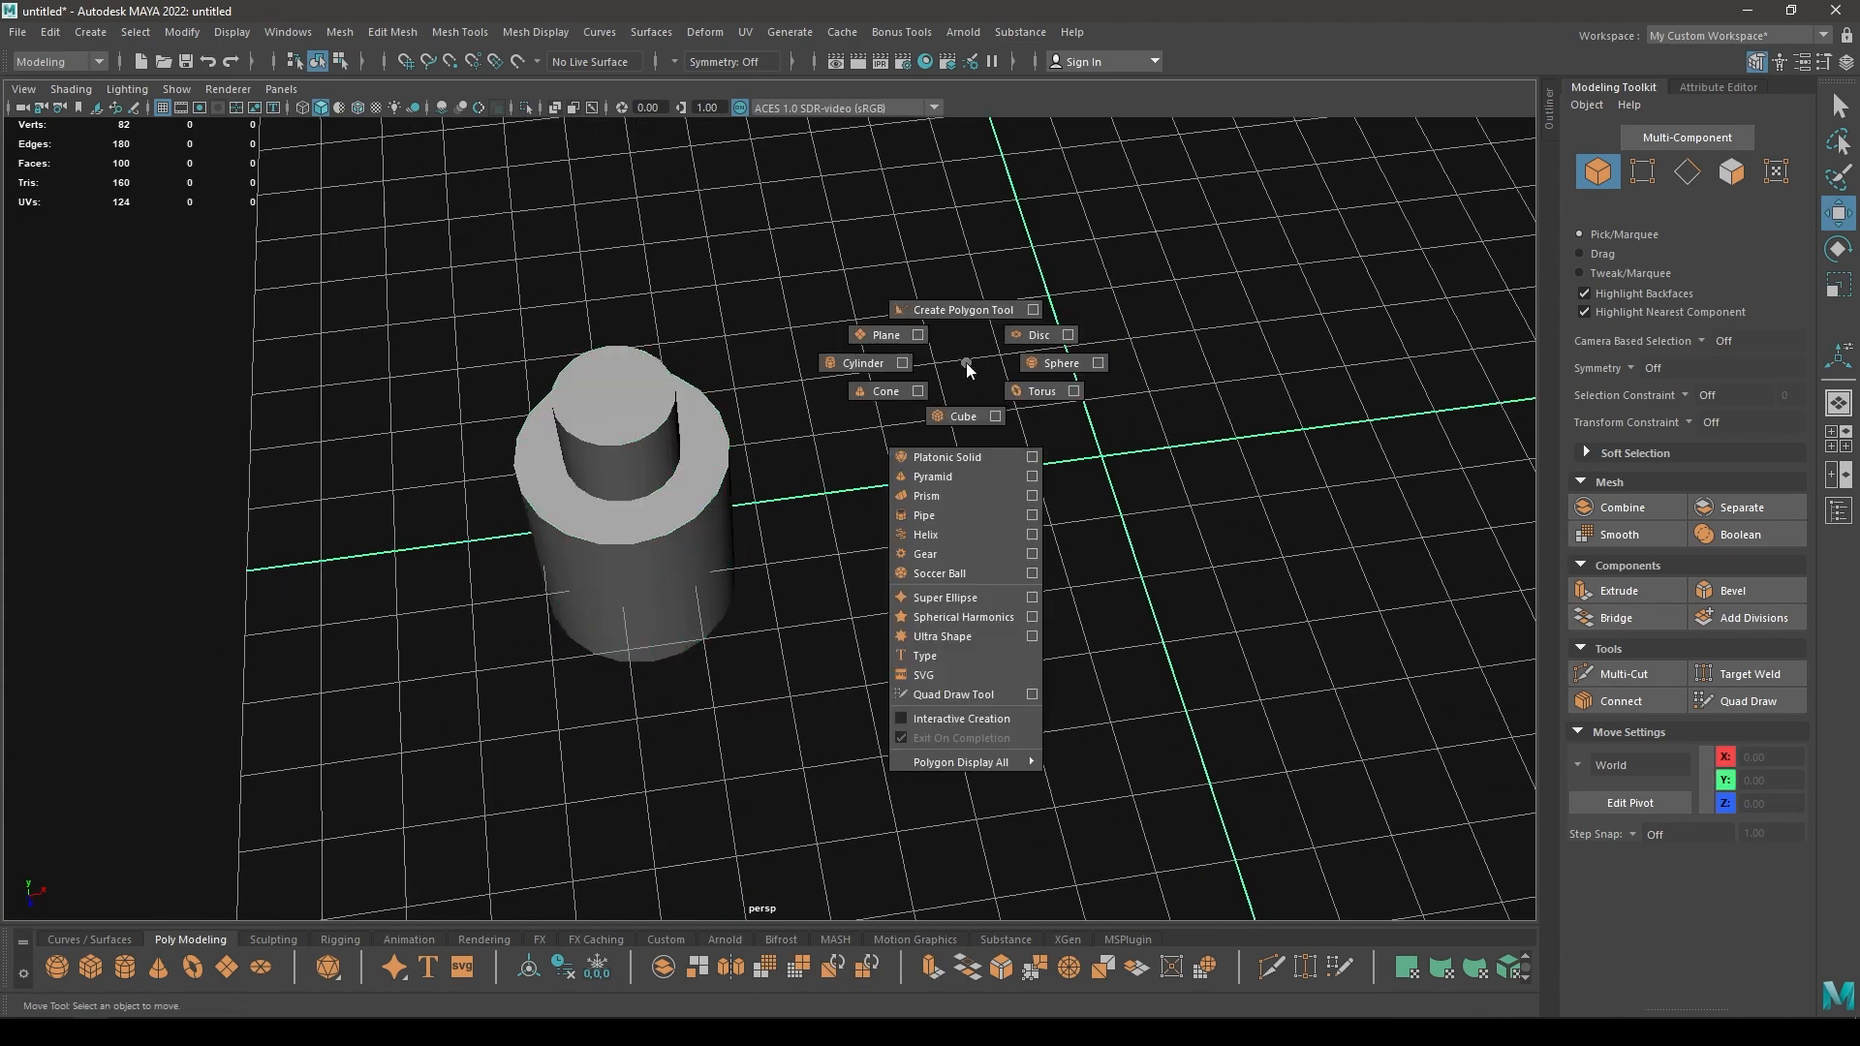
Create a second cylinder and extrude its top into a narrower tier via Edit Mesh
{"action": "left_click", "coordinate": [864, 362]}
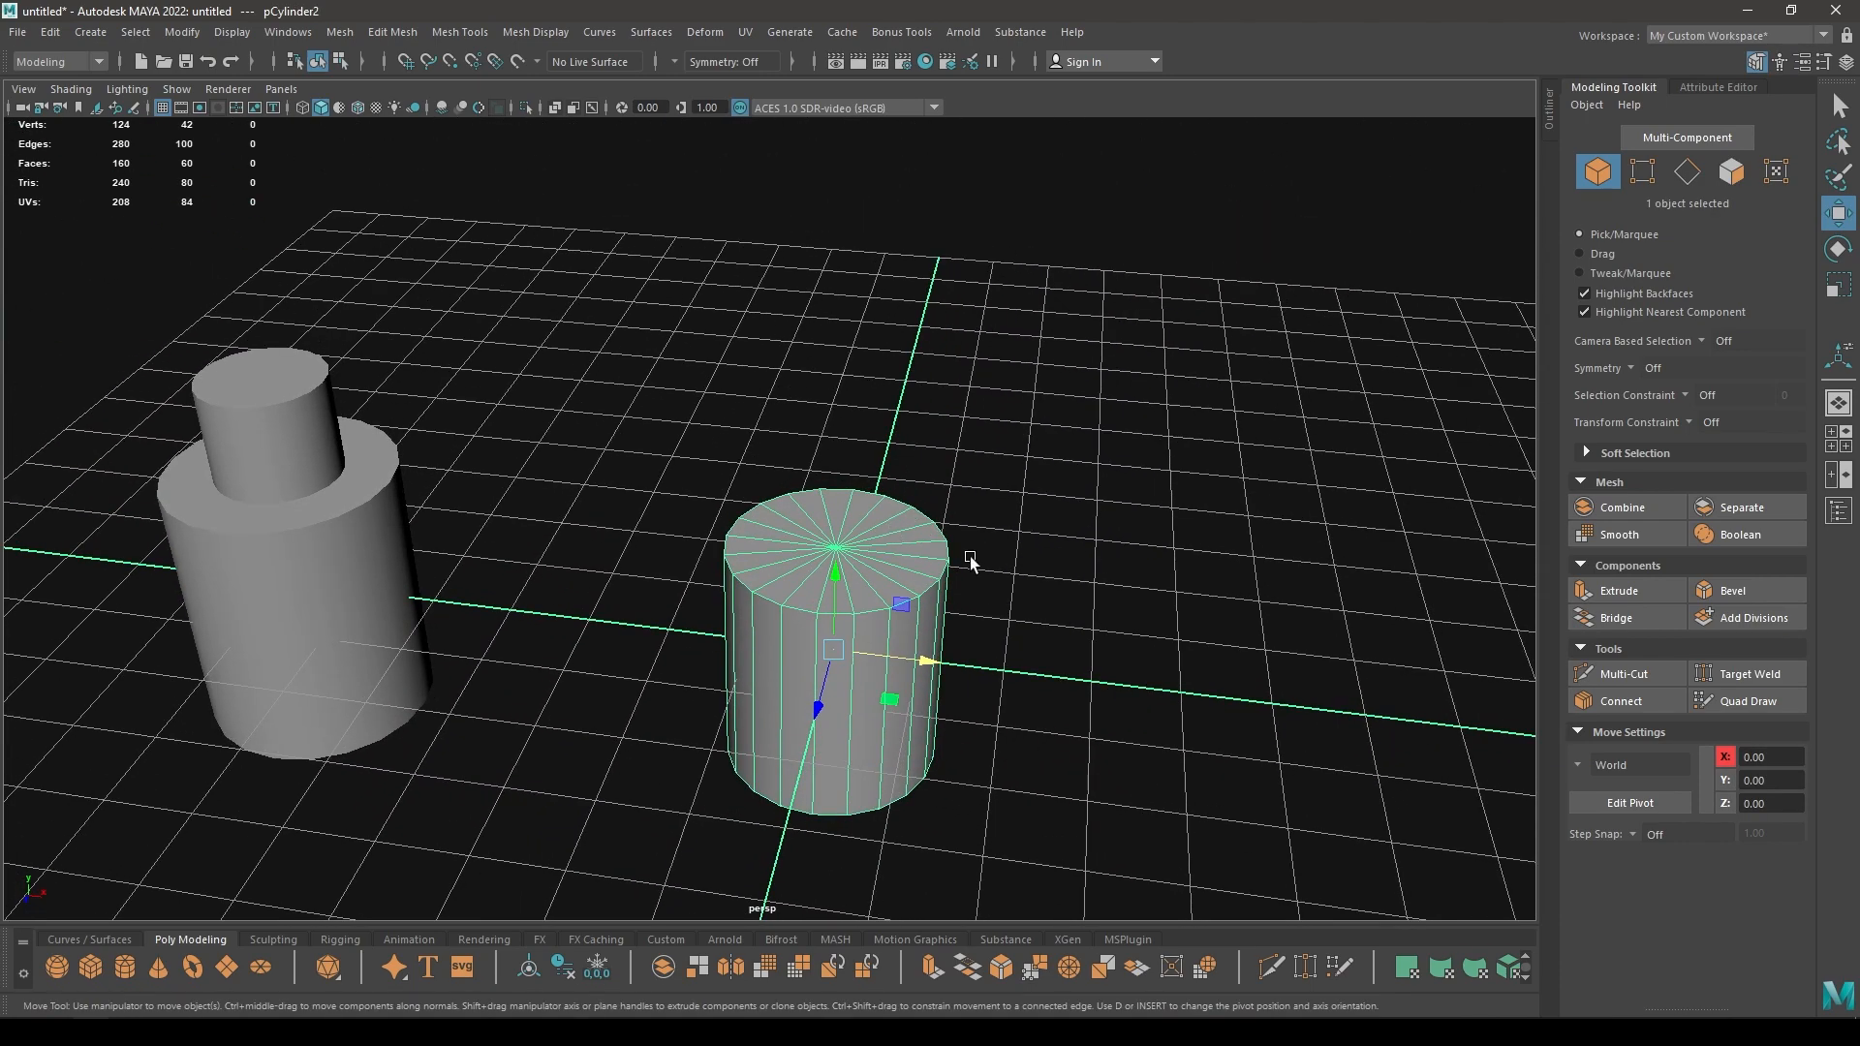
{"action": "left_click", "coordinate": [392, 33]}
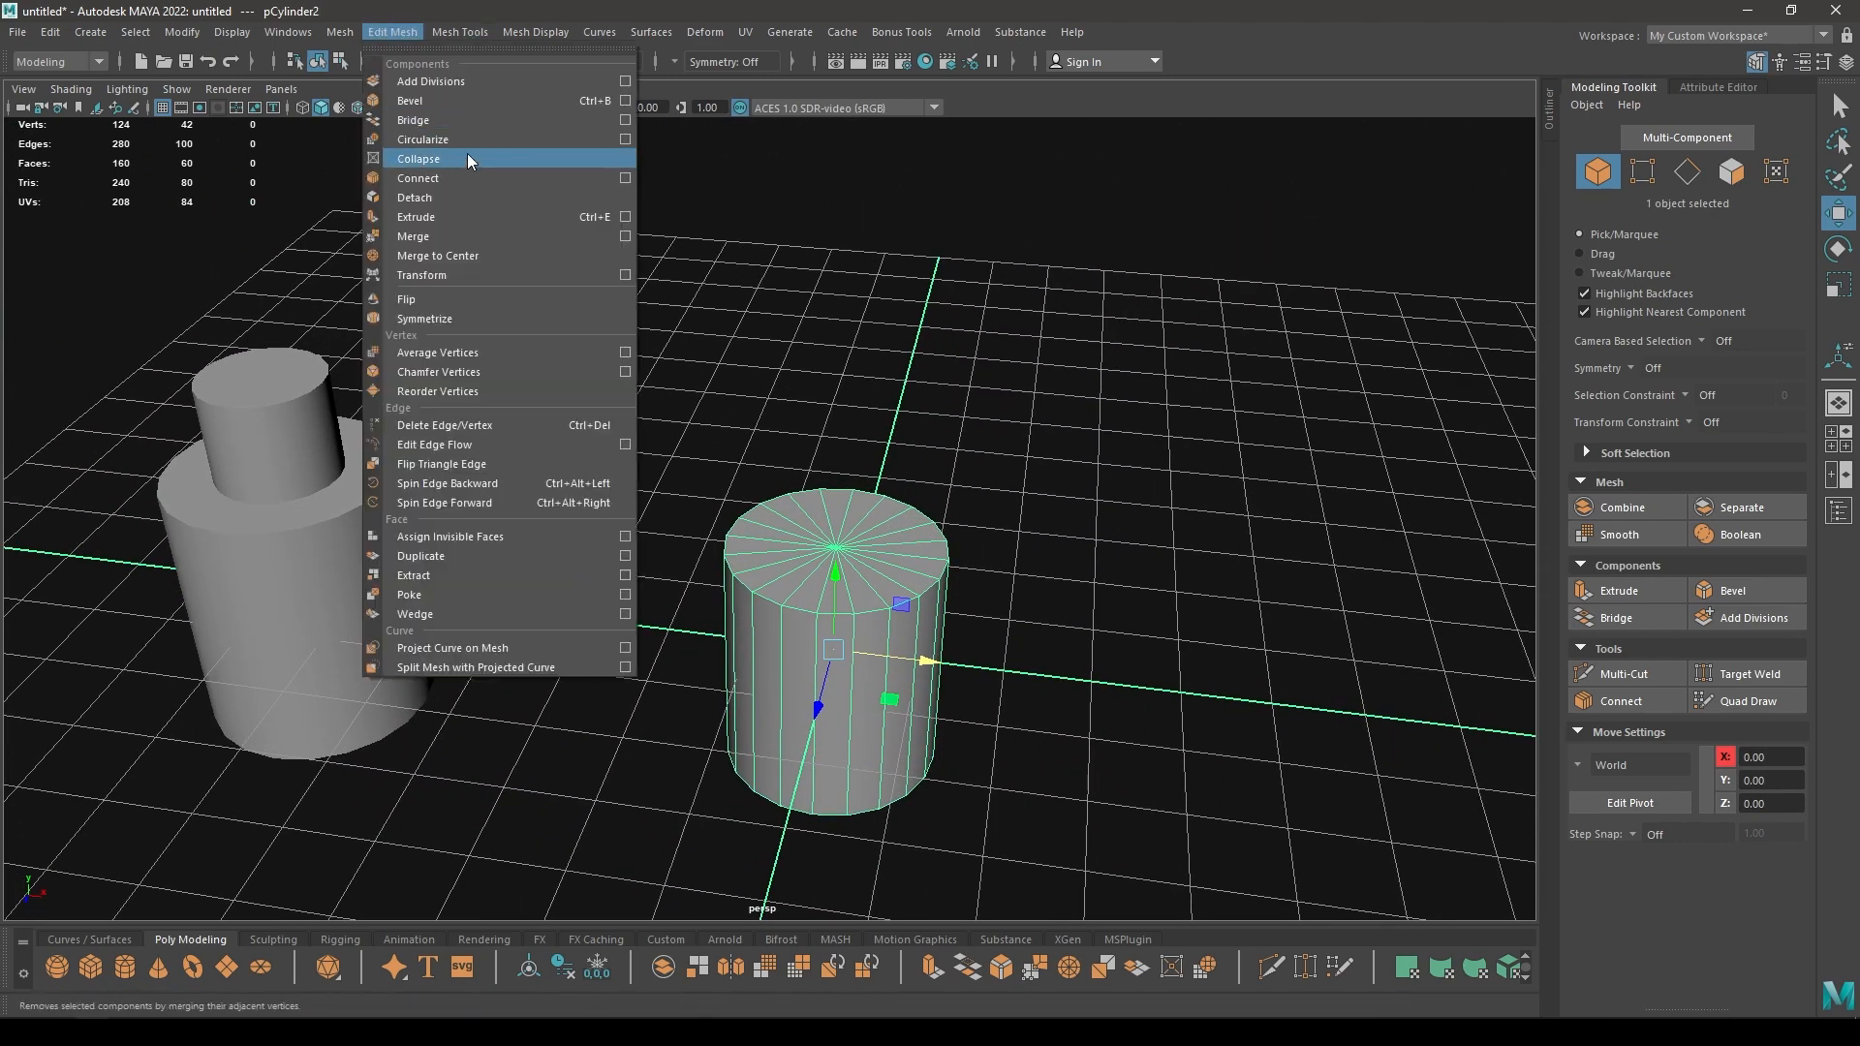
{"action": "left_click", "coordinate": [418, 157]}
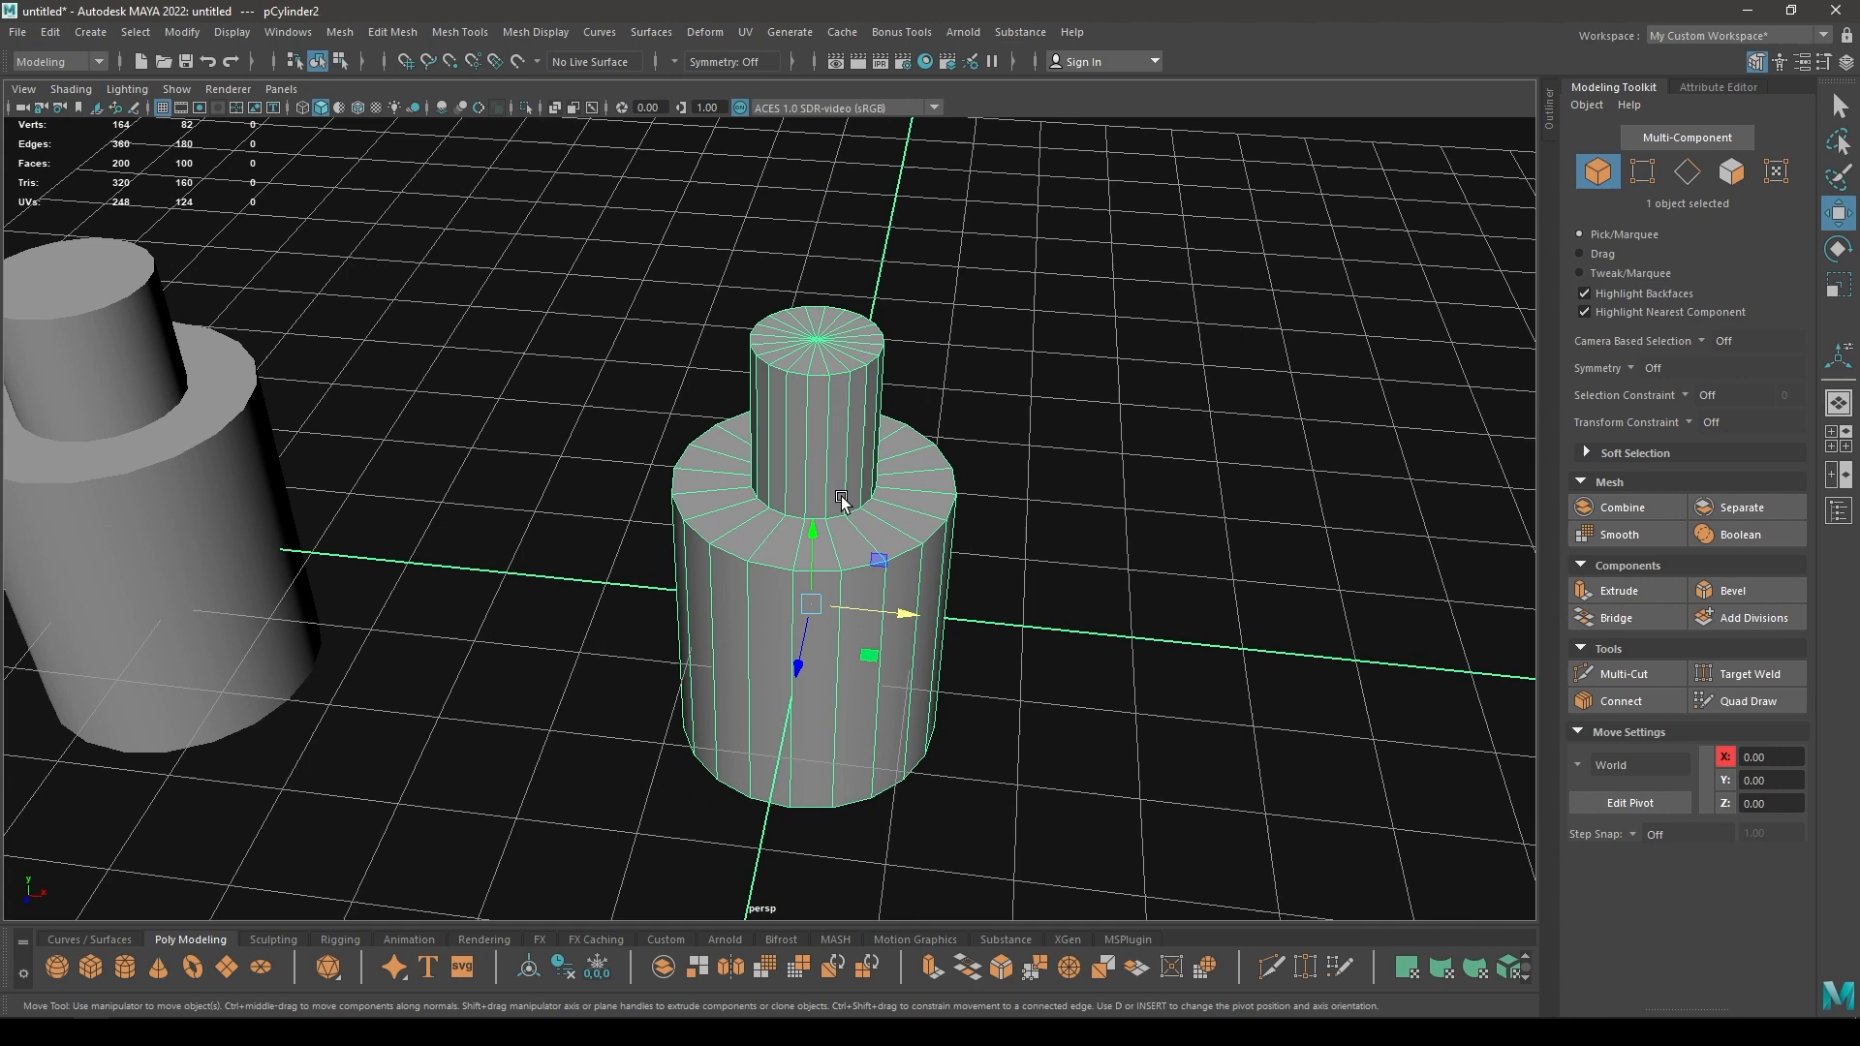
{"action": "mouse_move", "coordinate": [913, 366]}
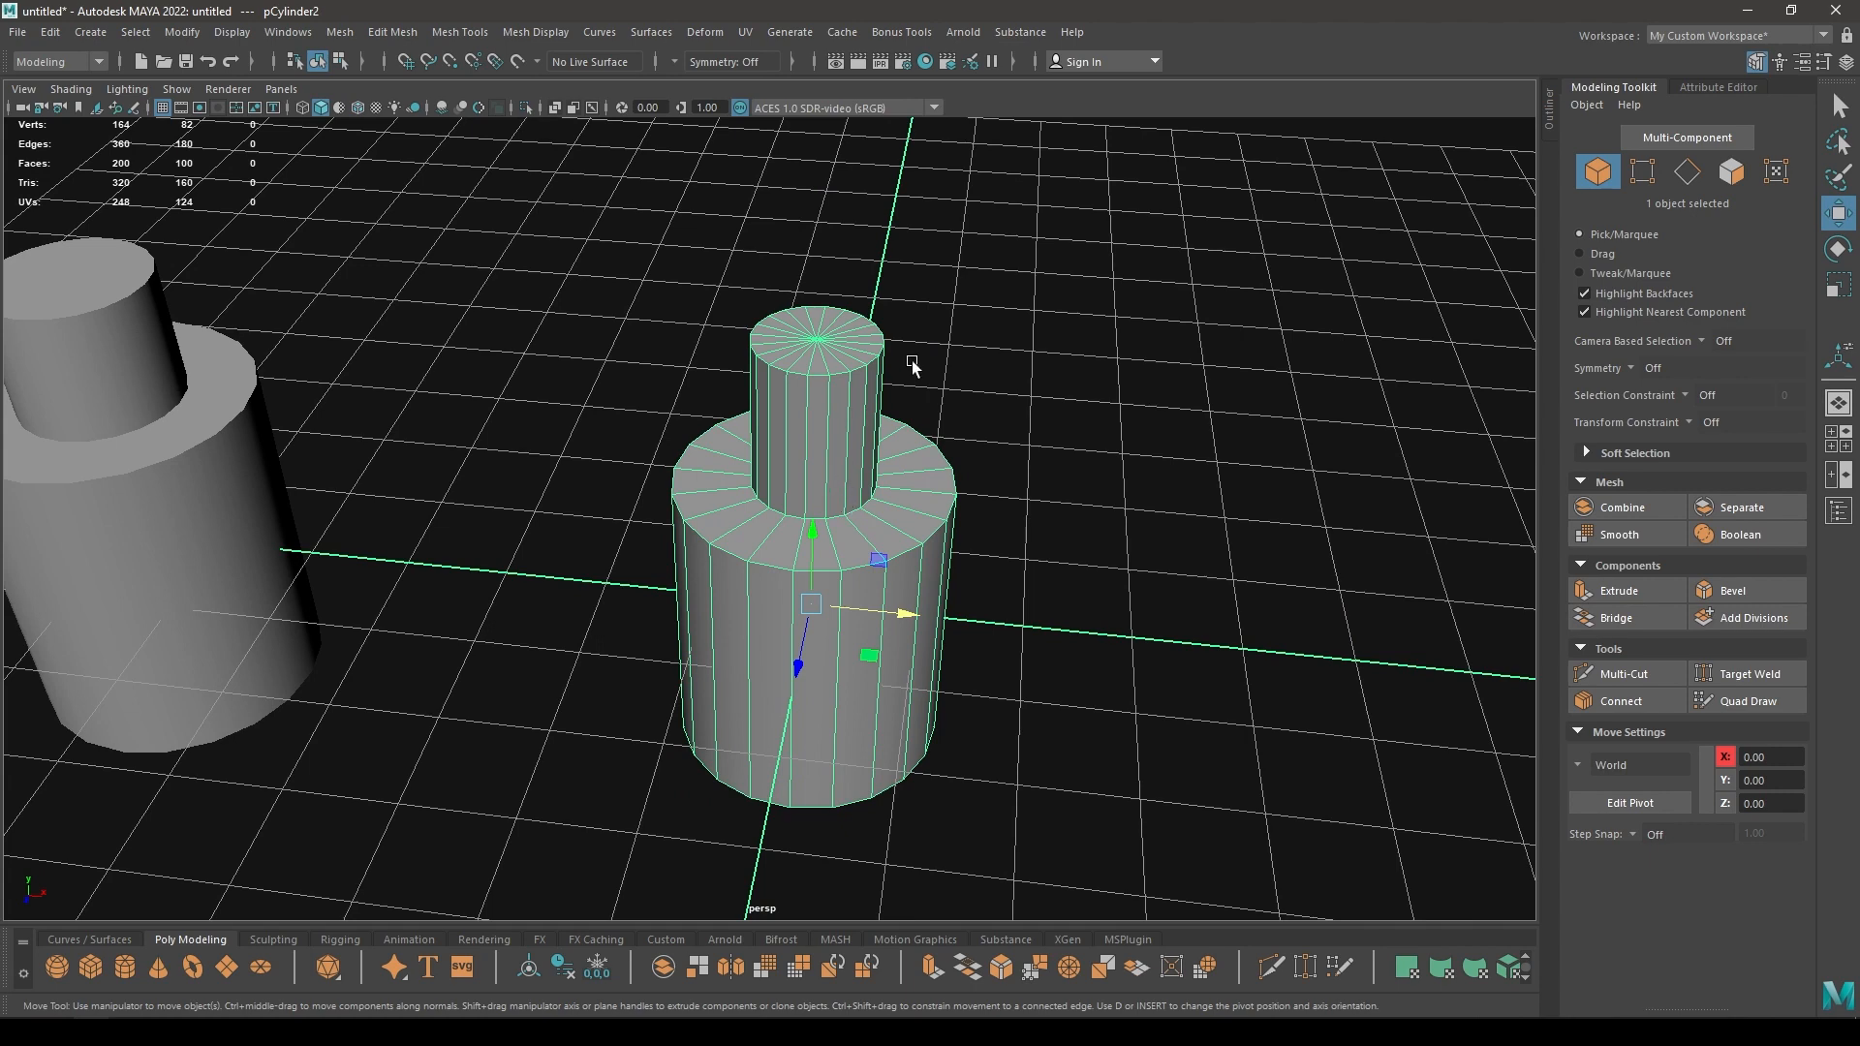
{"action": "mouse_move", "coordinate": [995, 374]}
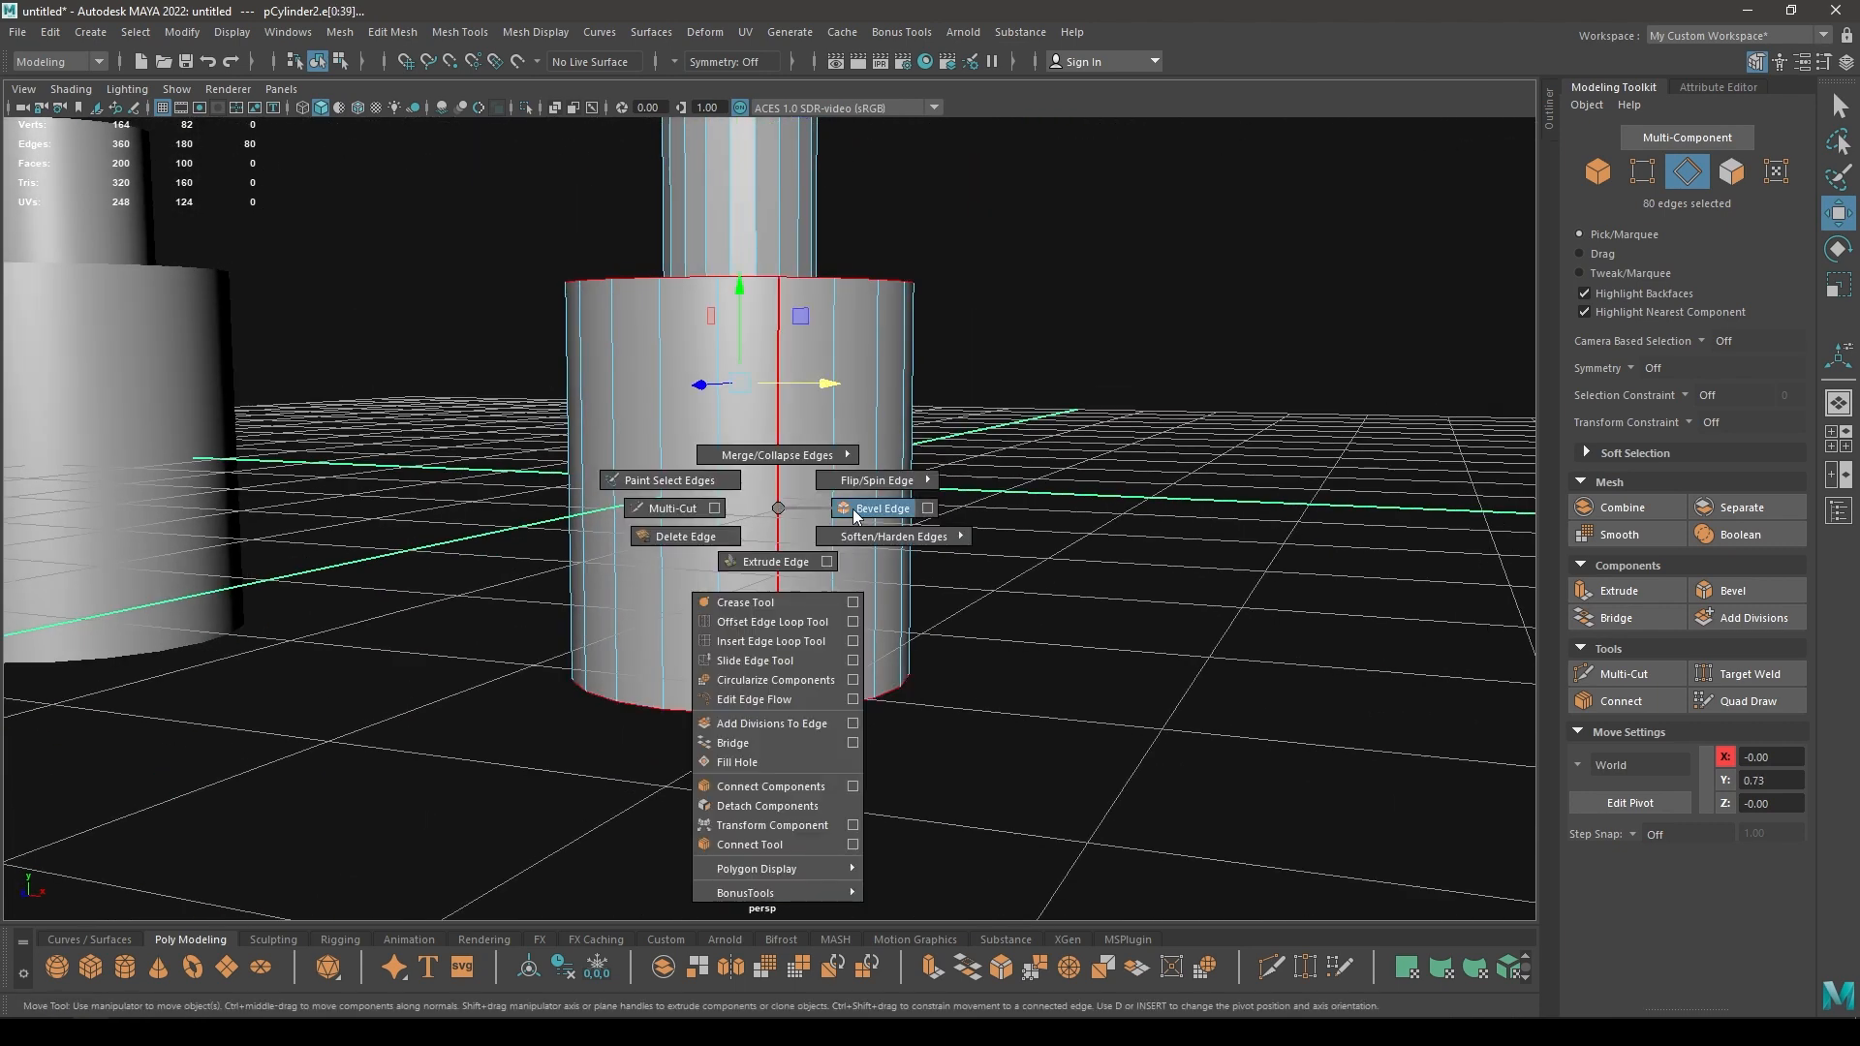
Bevel the second cylinder's step edge loops and smooth its mesh
{"action": "left_click", "coordinate": [882, 508]}
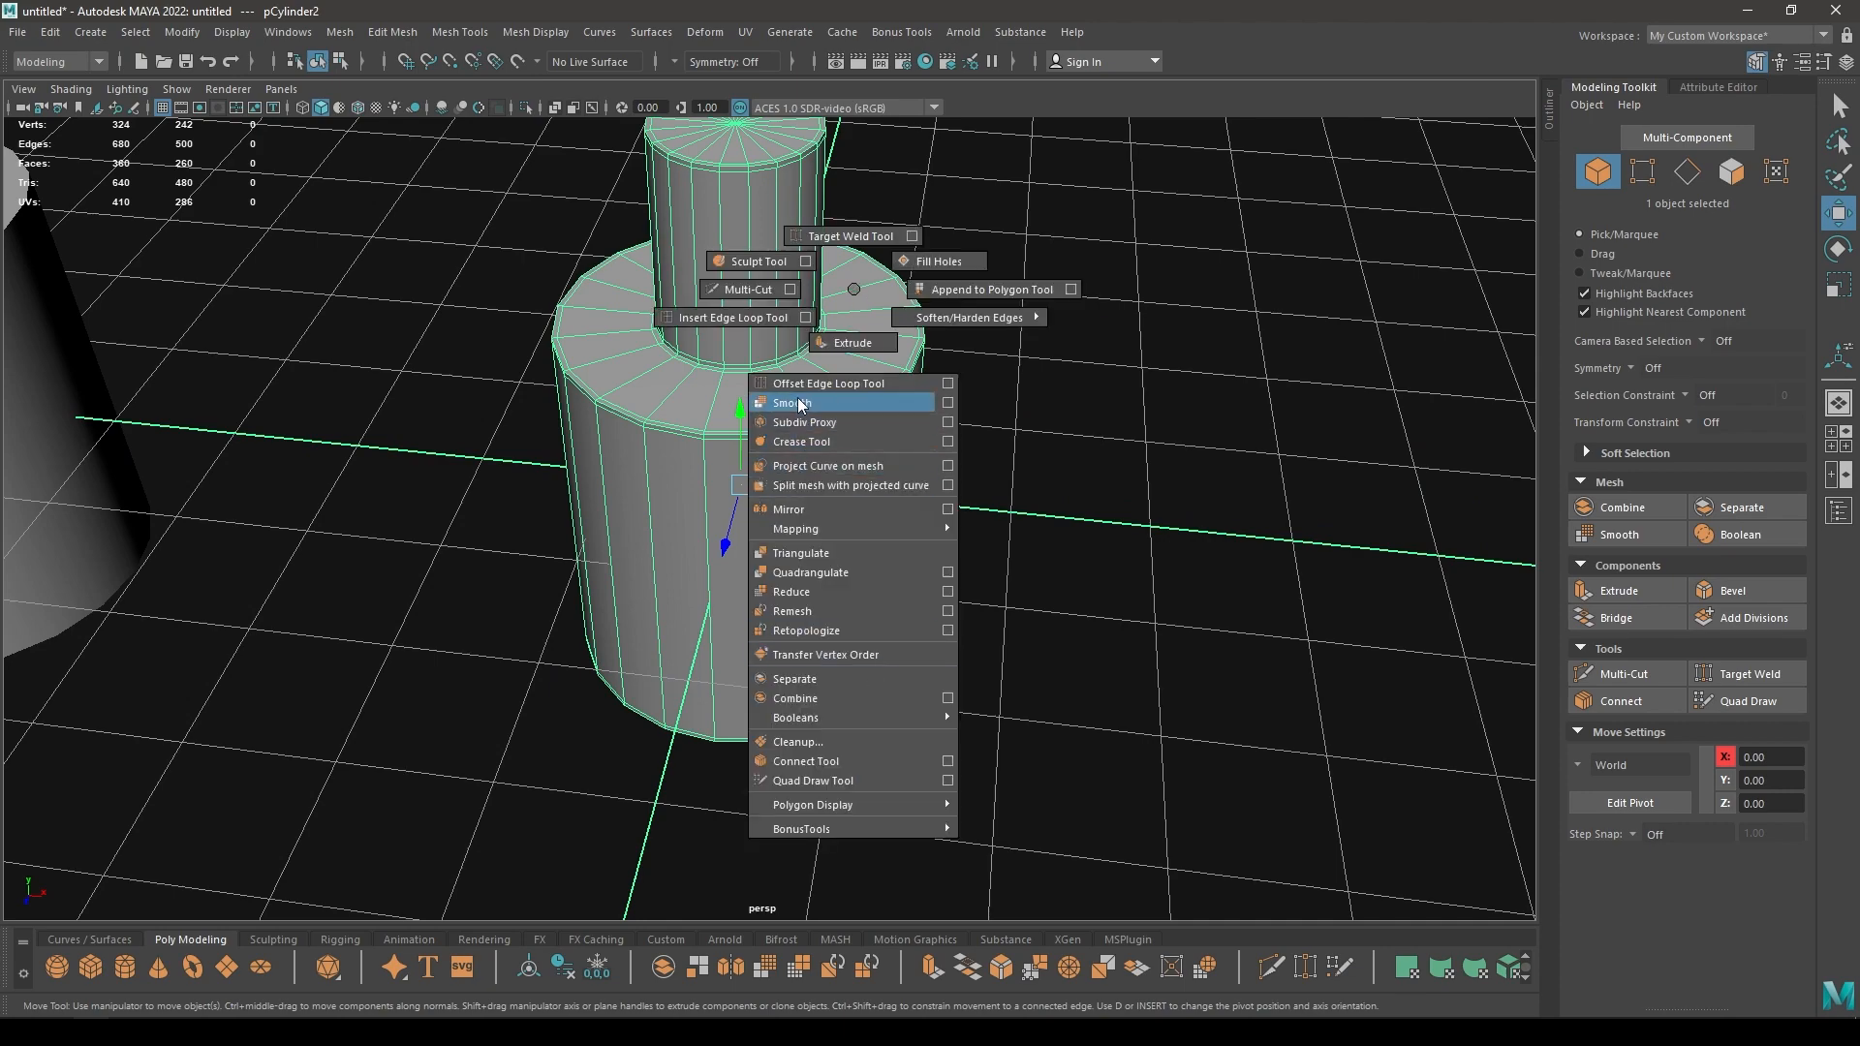
{"action": "left_click", "coordinate": [789, 403]}
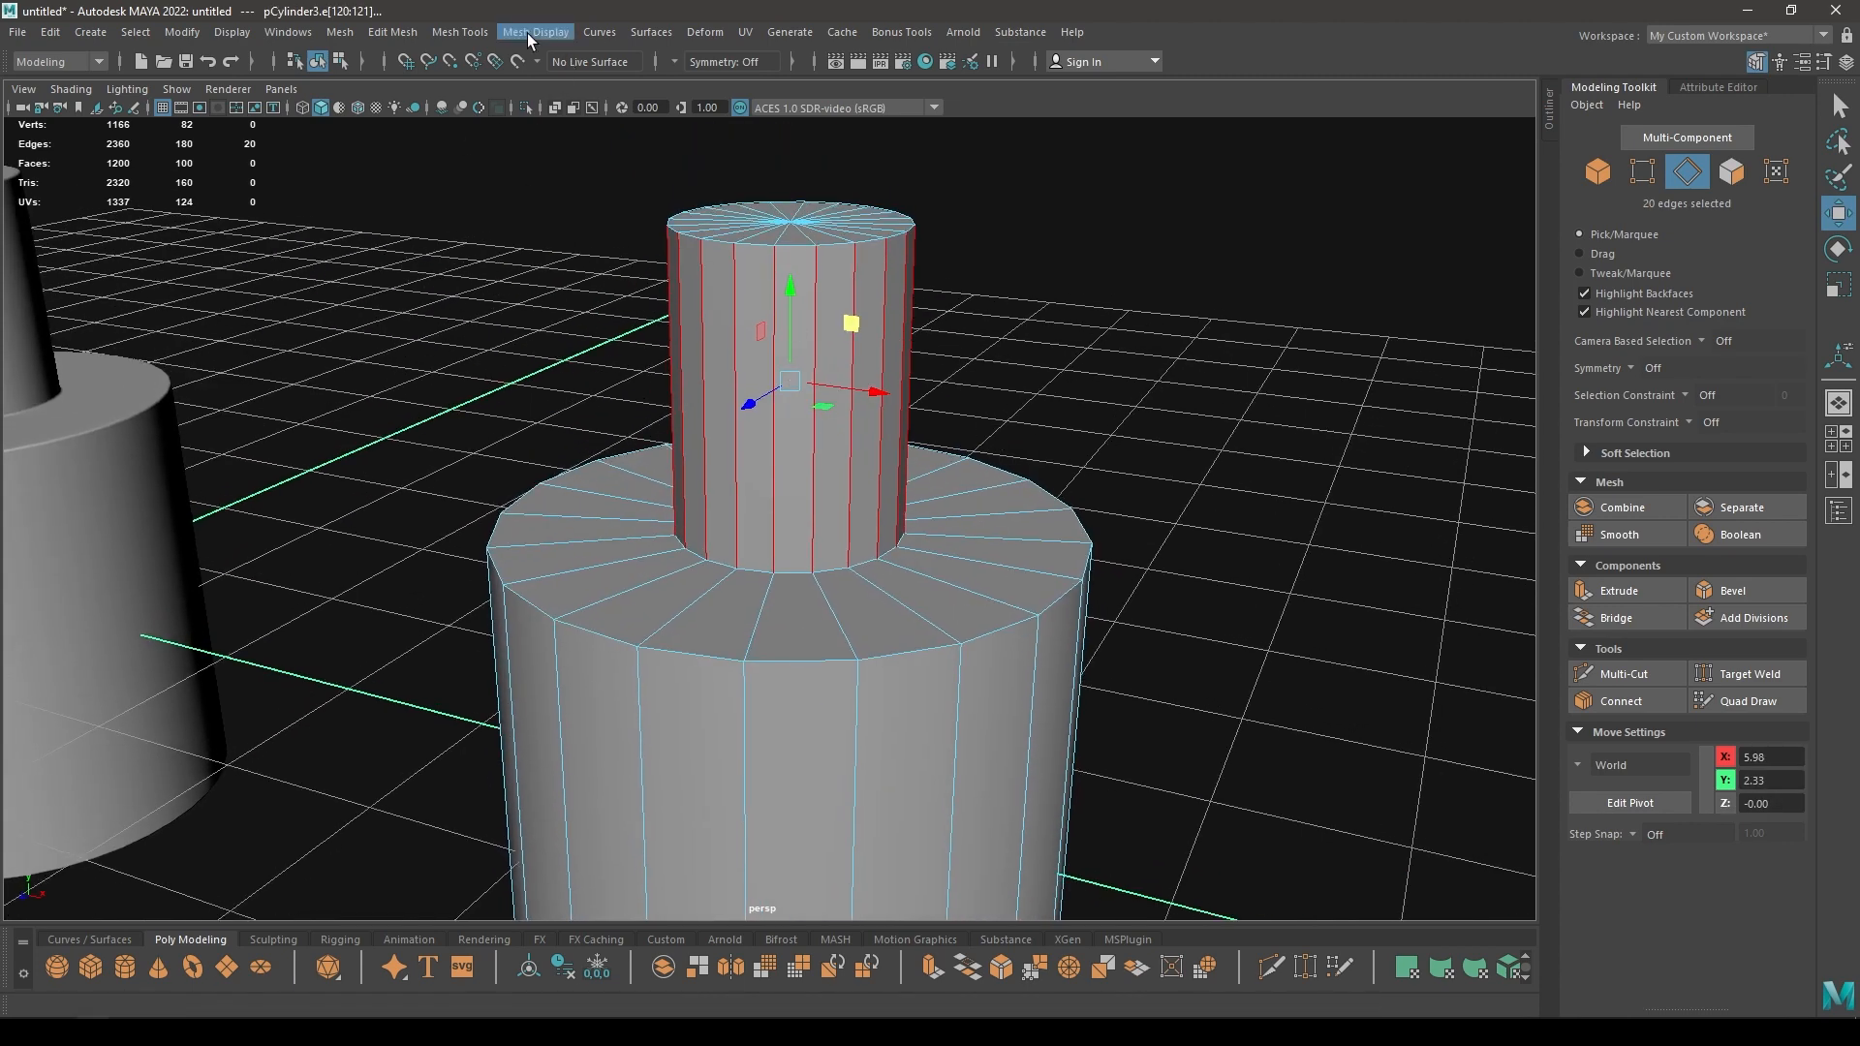
Soften the upper-tier vertical edges with Mesh Display > Soften Edge, from menu and hotbox
{"action": "left_click", "coordinate": [534, 33]}
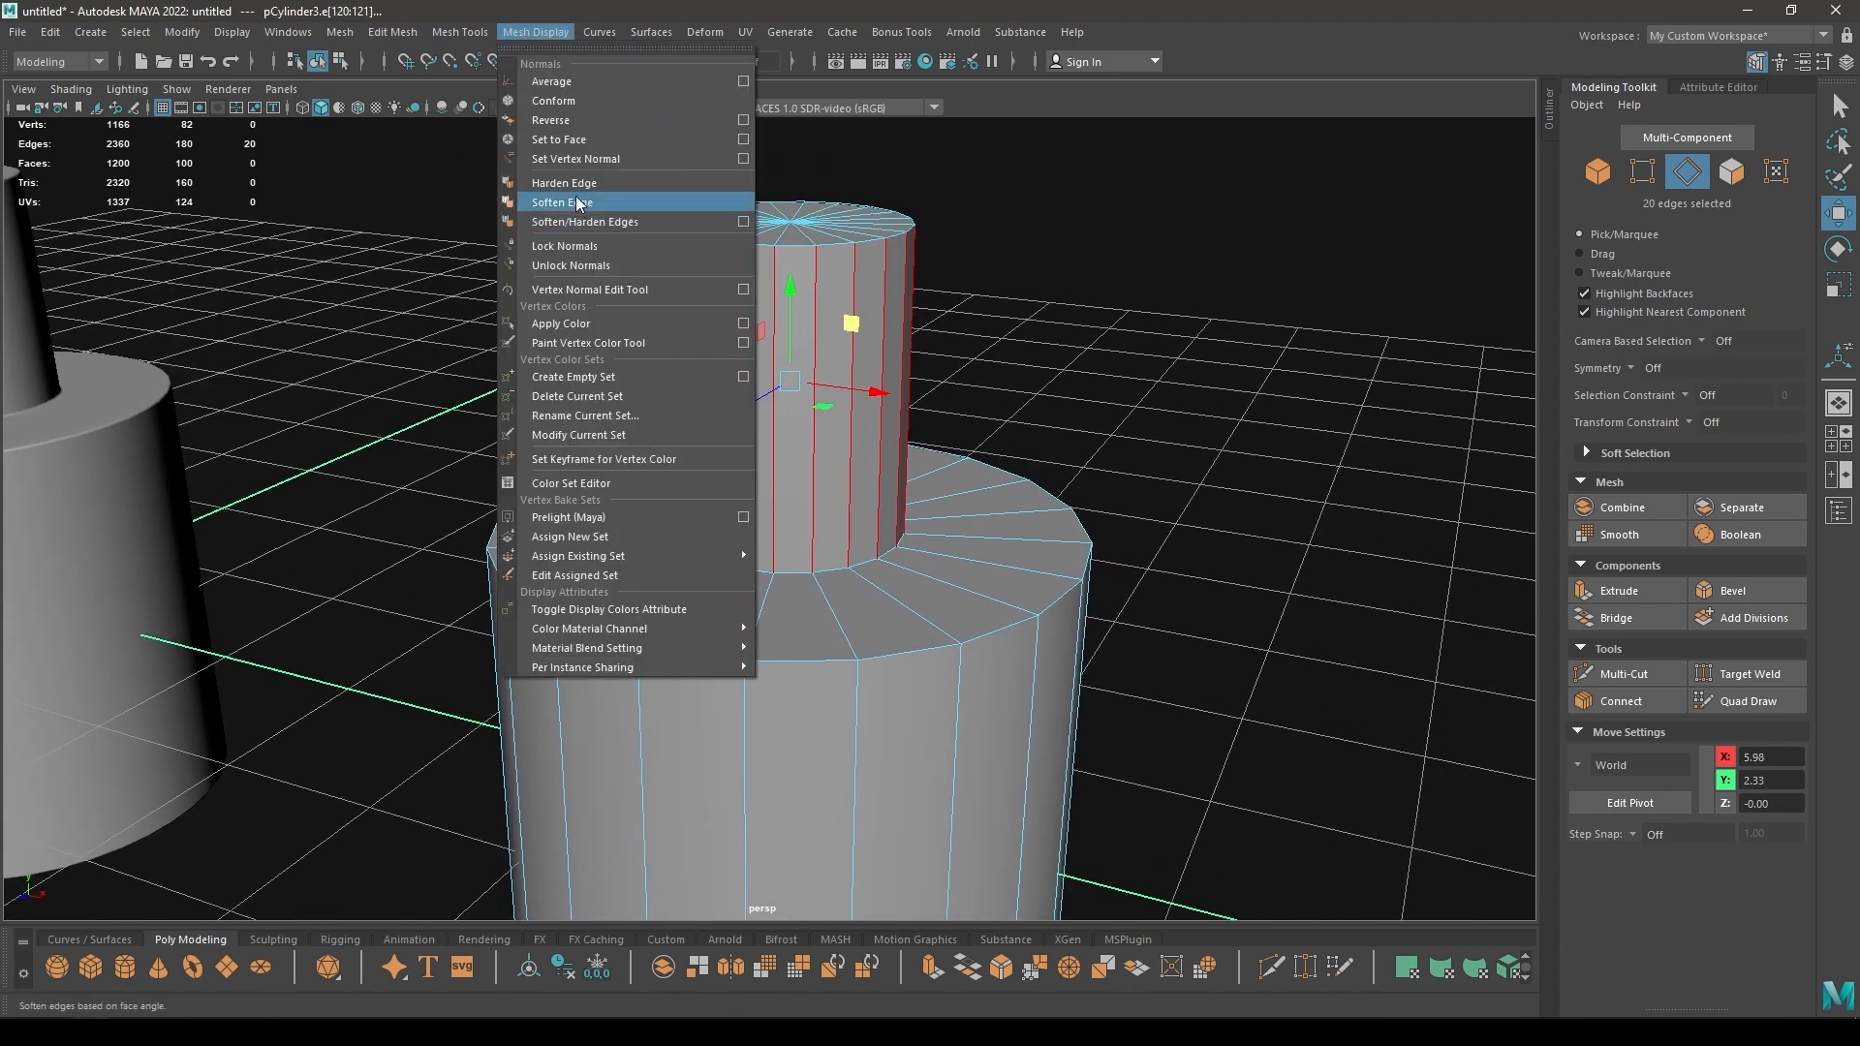
{"action": "left_click", "coordinate": [558, 202]}
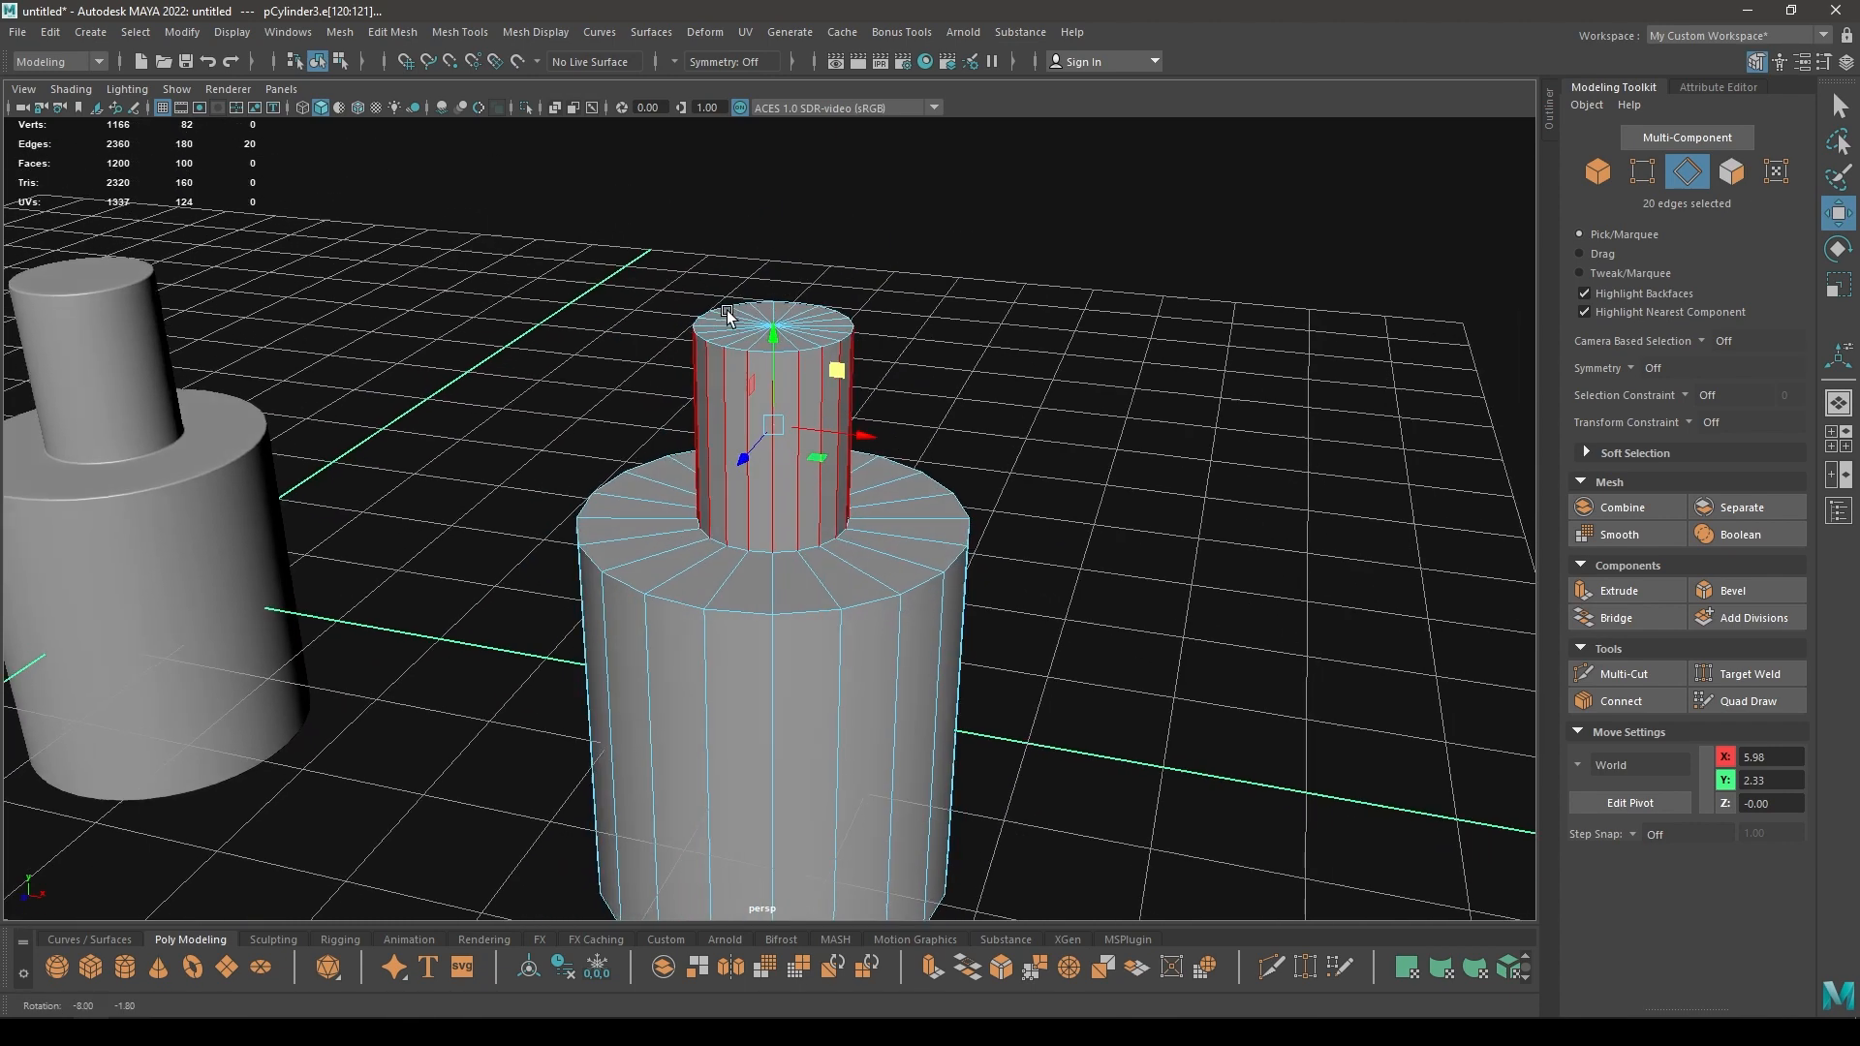
{"action": "mouse_move", "coordinate": [969, 519]}
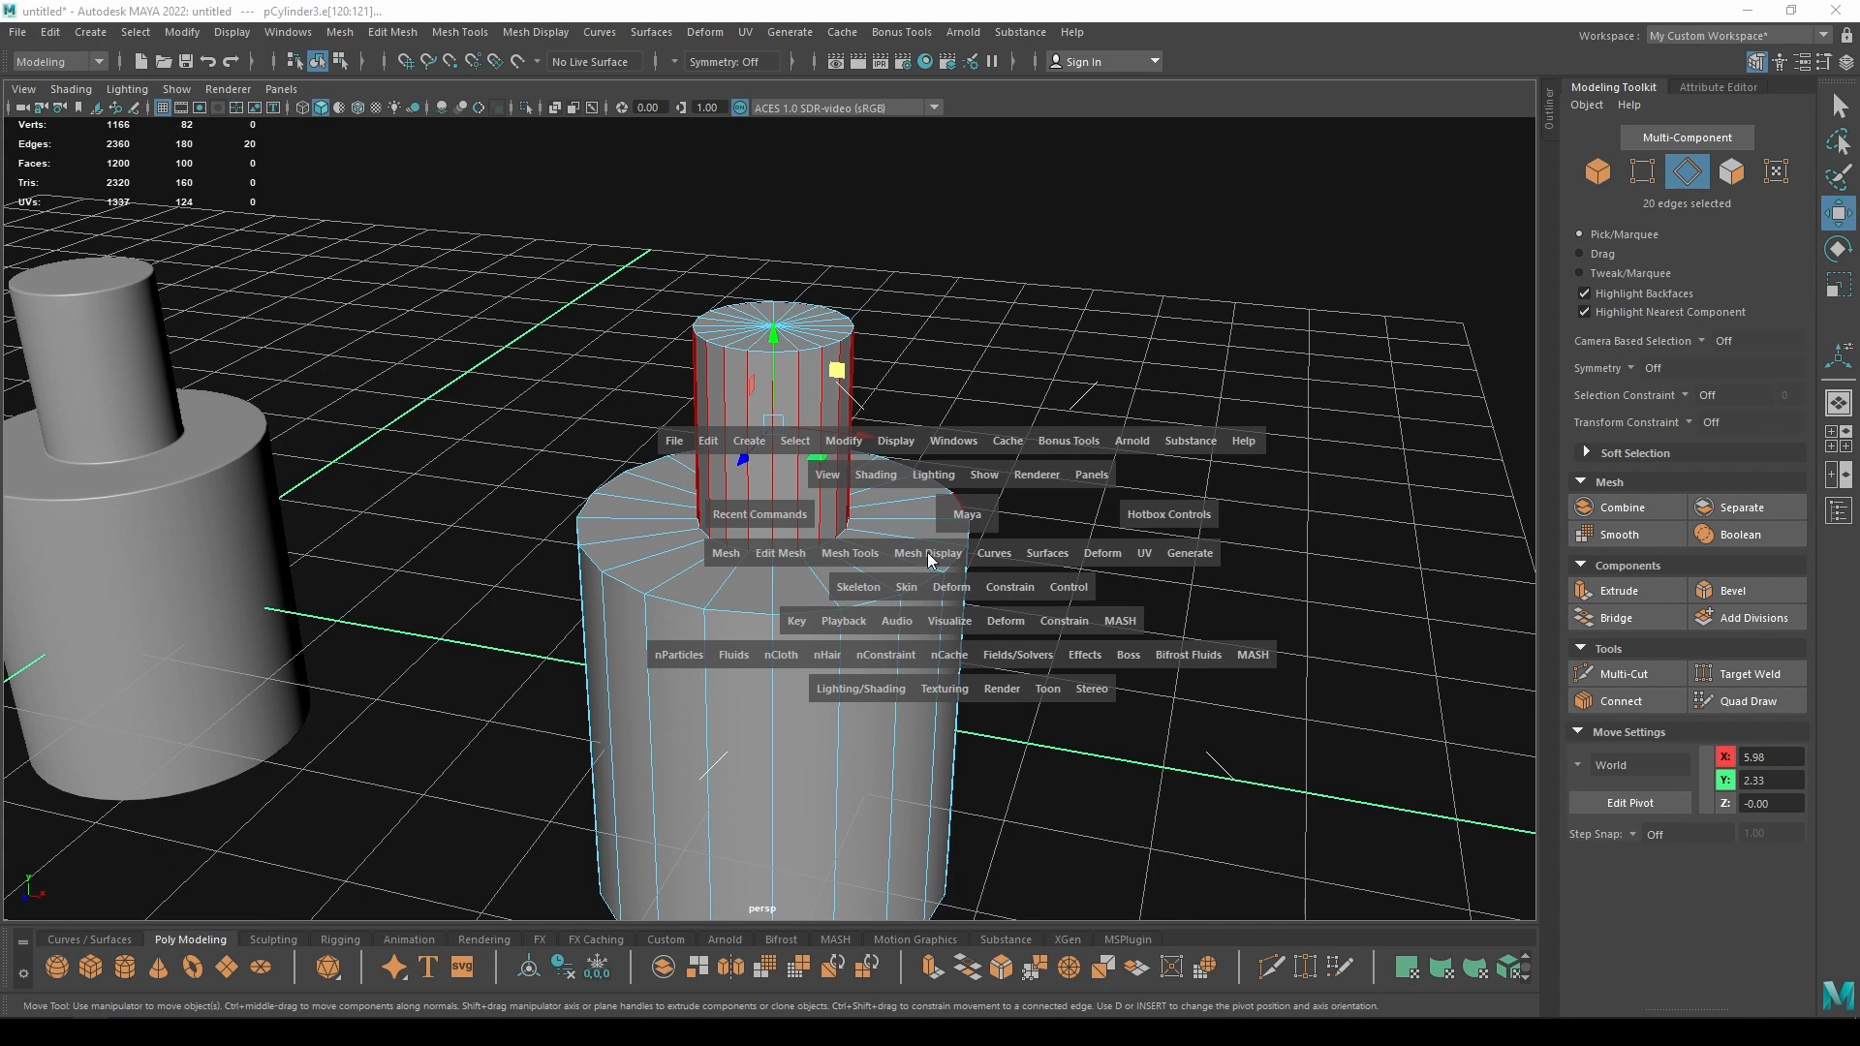
{"action": "left_click", "coordinate": [928, 552]}
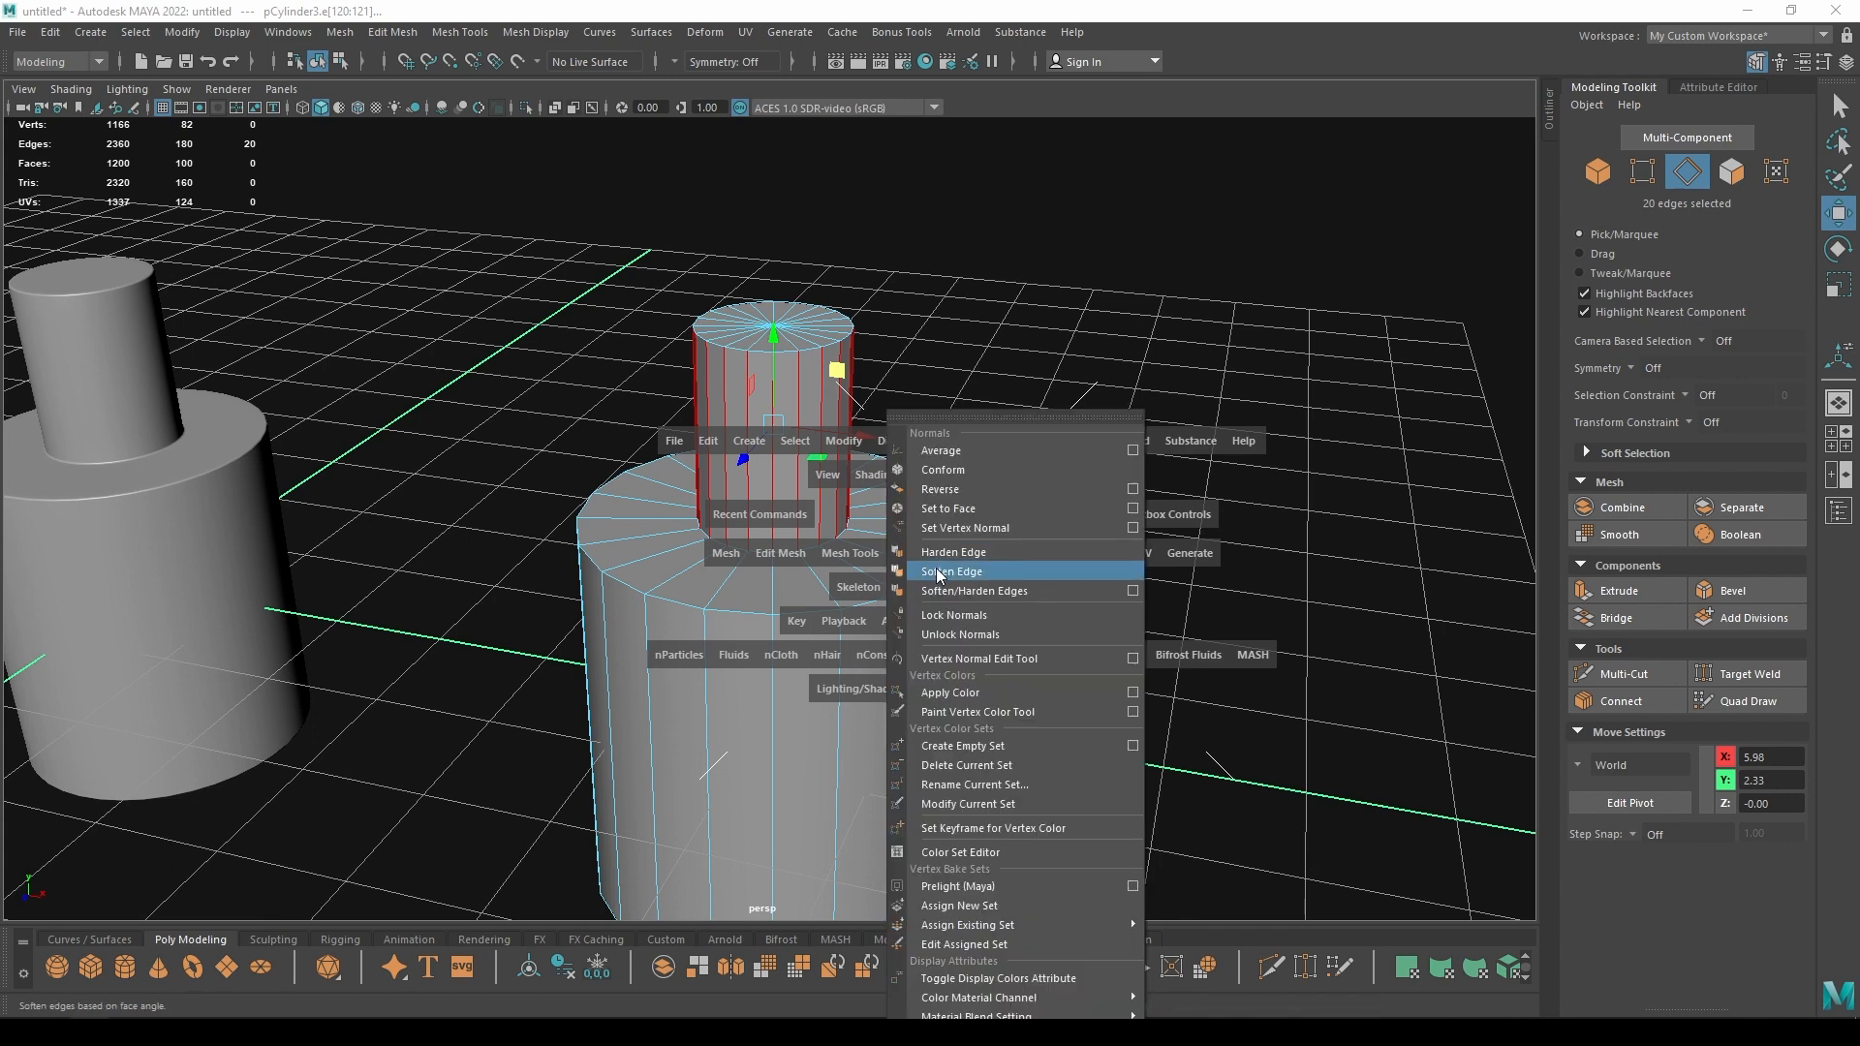
{"action": "left_click", "coordinate": [953, 570]}
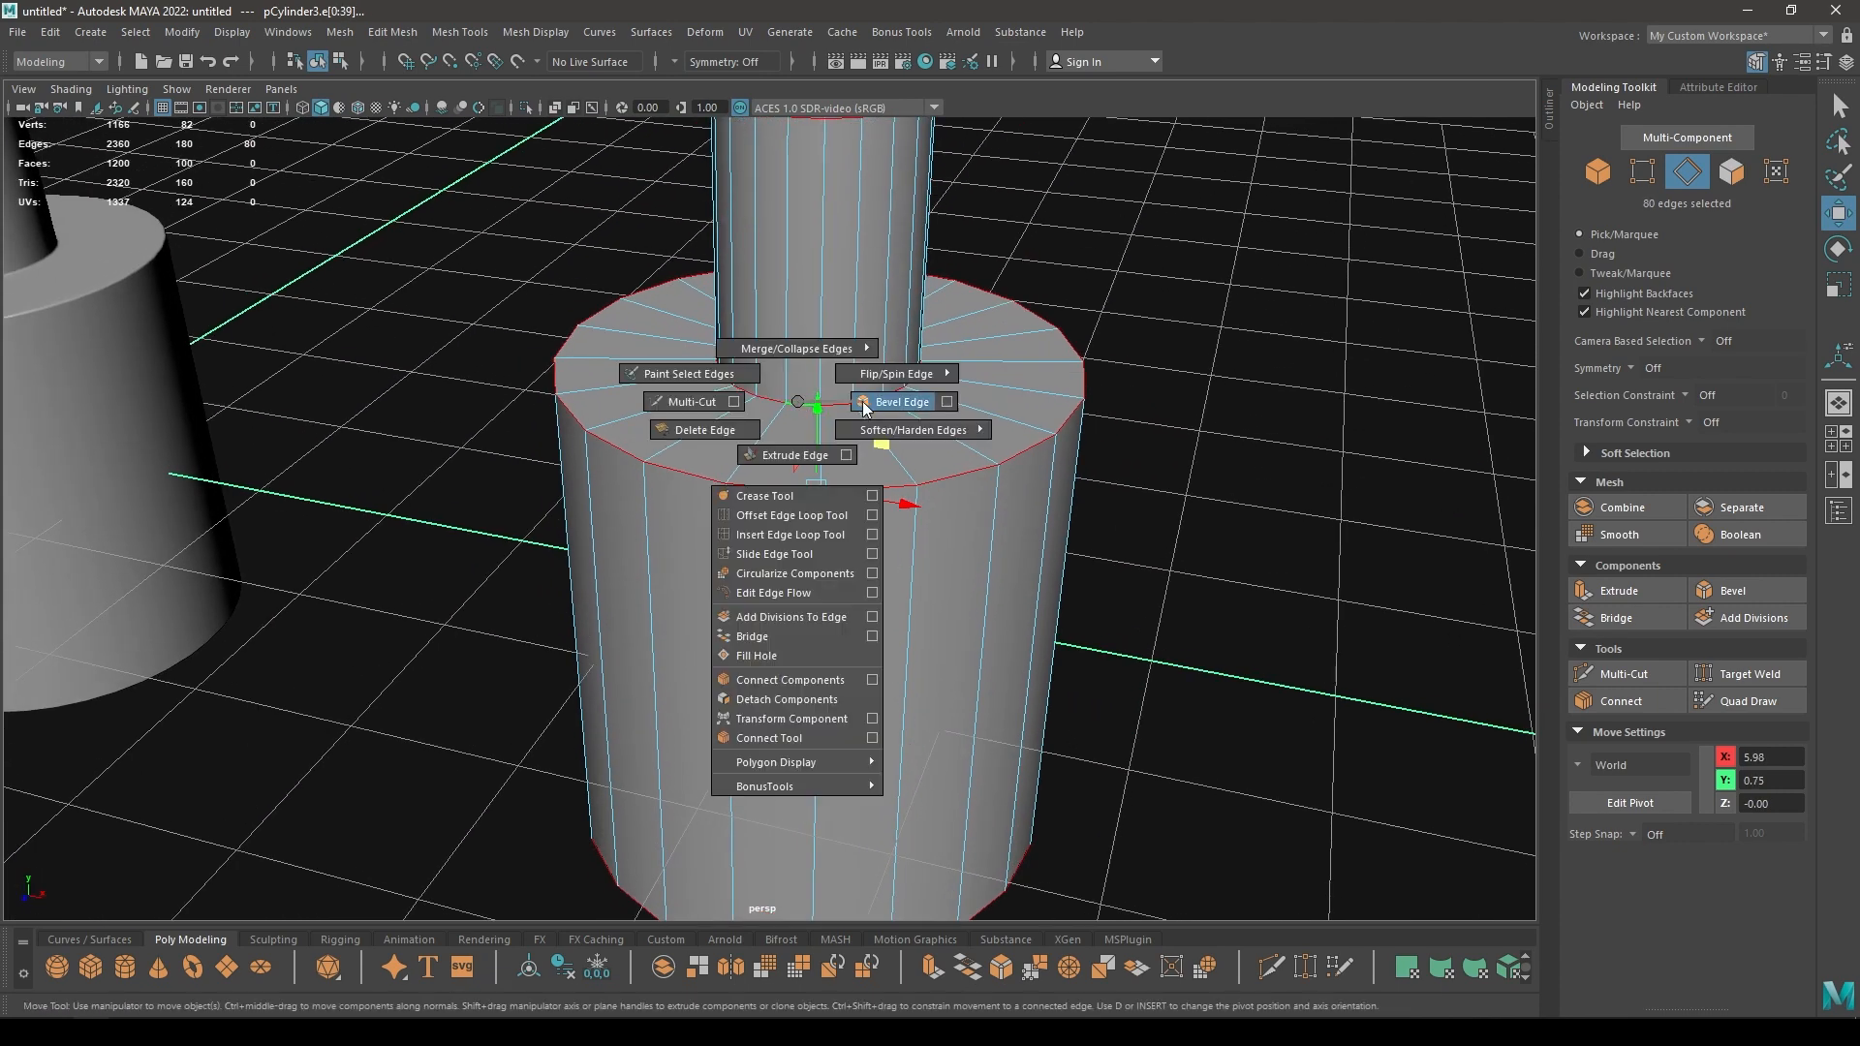
Bevel the third cylinder's rim edge loops and adjust the bevel fraction
{"action": "left_click", "coordinate": [901, 401]}
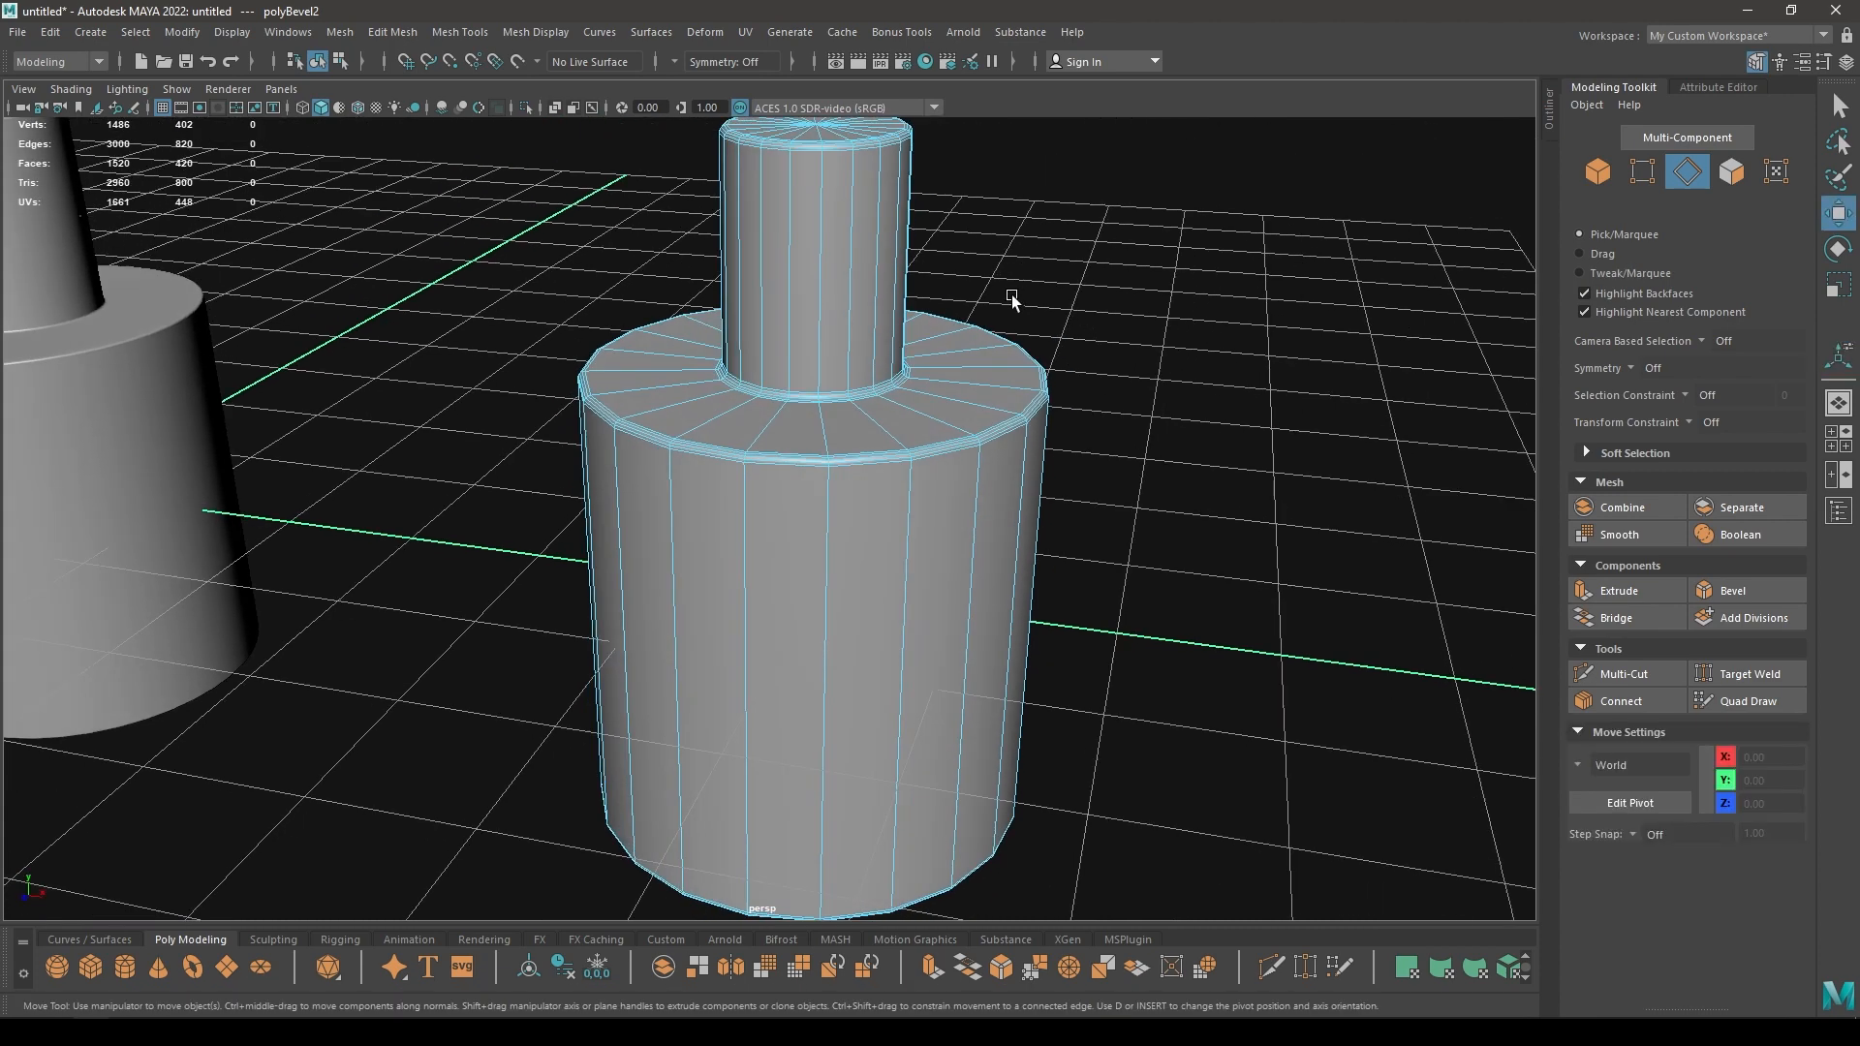
{"action": "scroll", "scroll_direction": "down", "scroll_amount": 3}
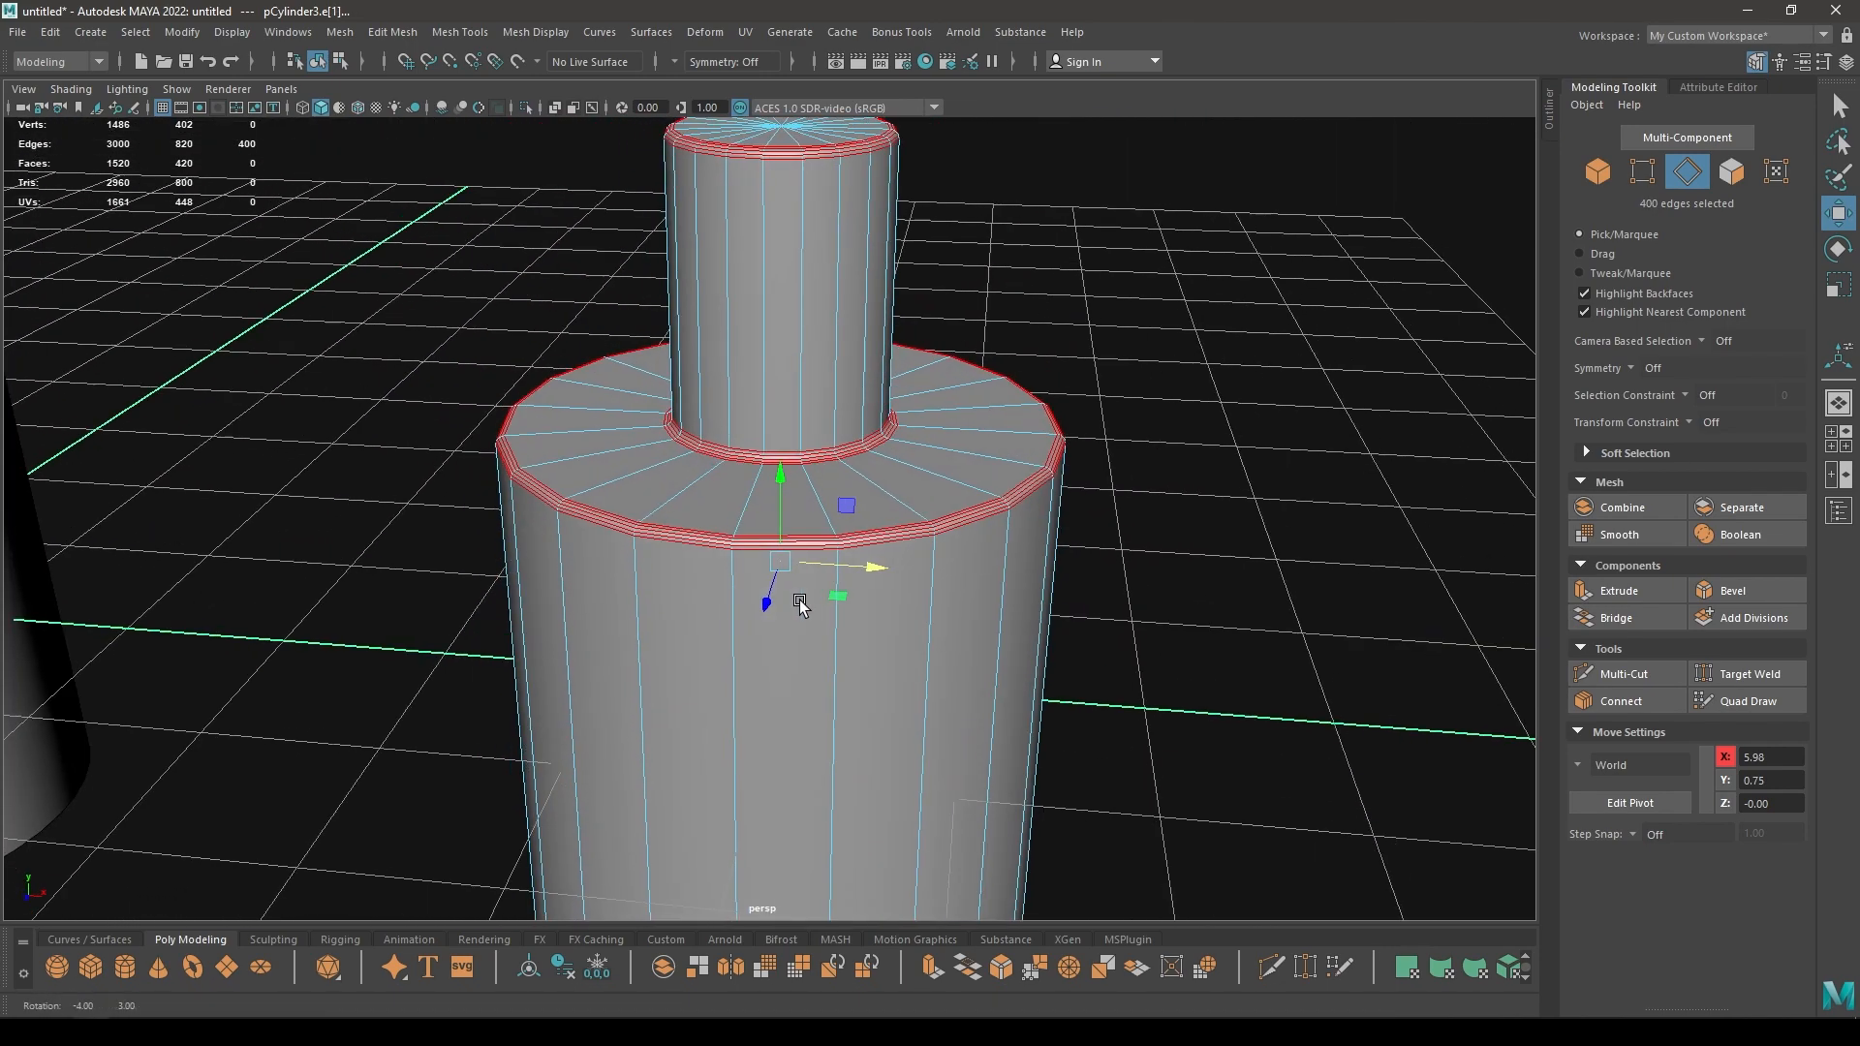
{"action": "mouse_move", "coordinate": [831, 391]}
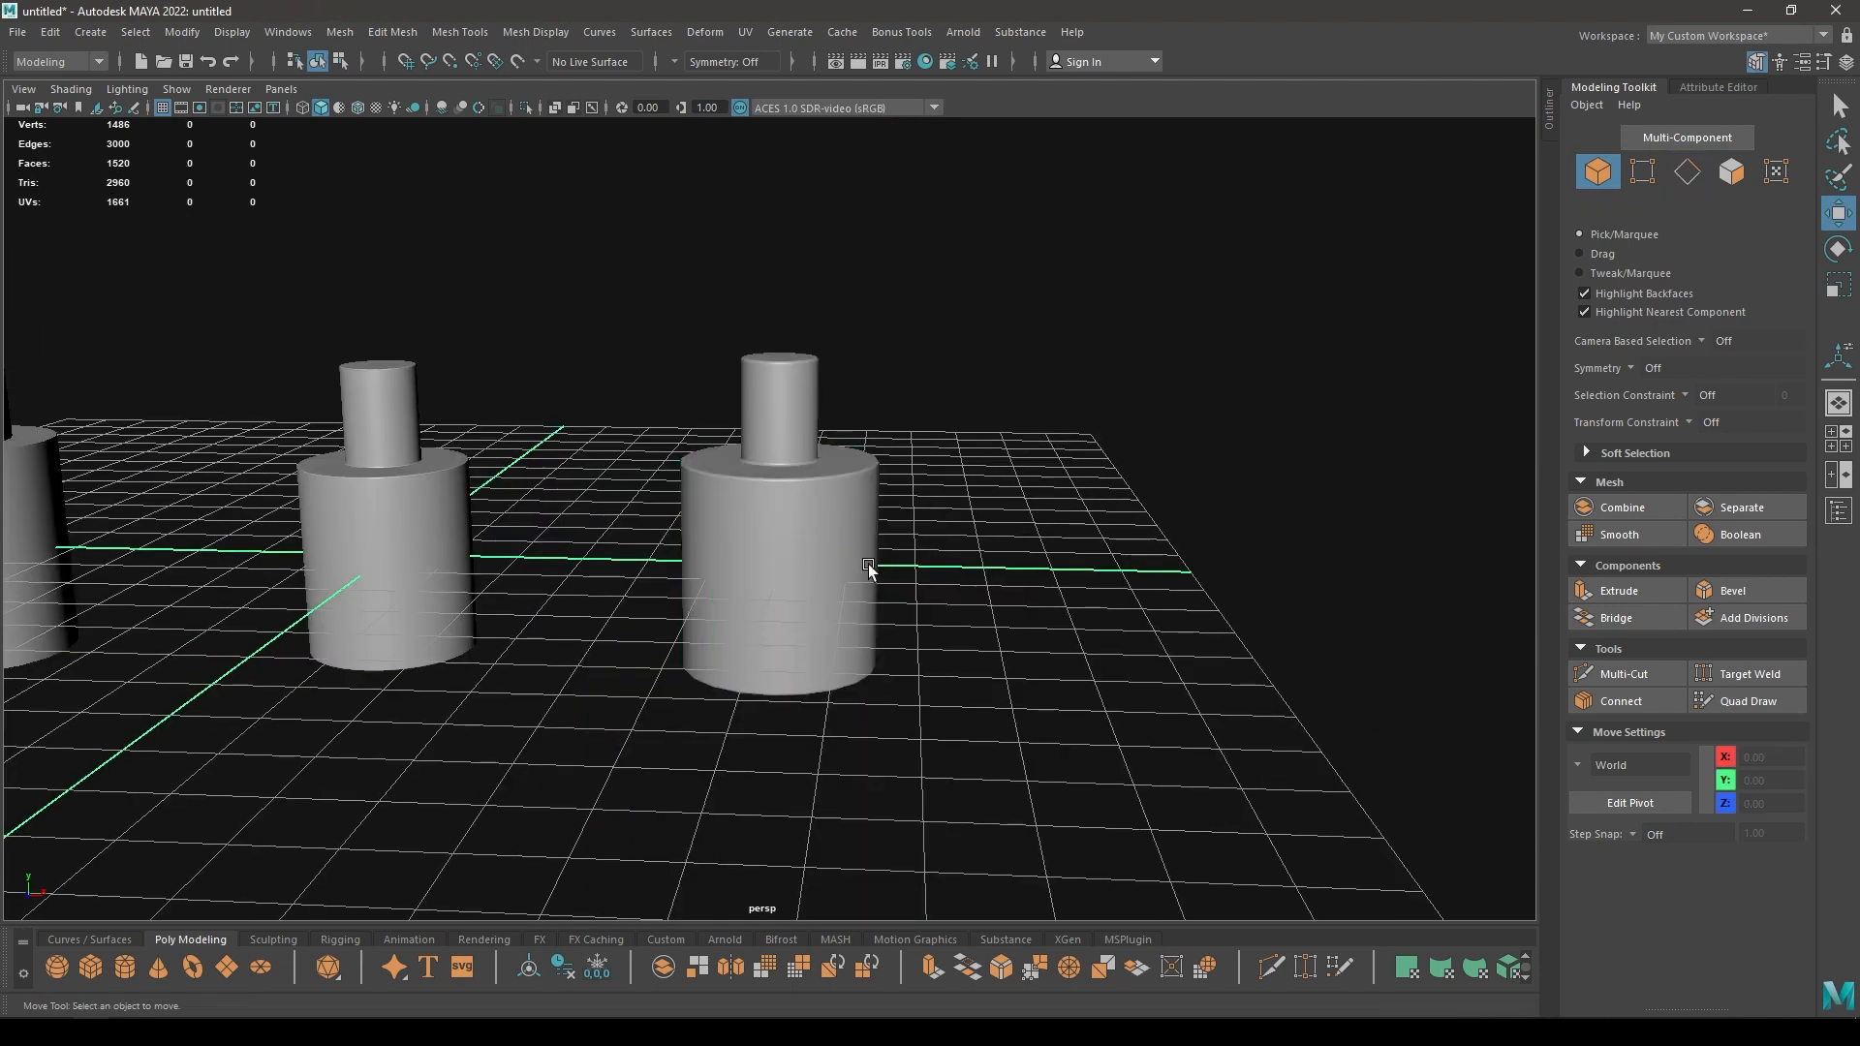
{"action": "mouse_move", "coordinate": [967, 548]}
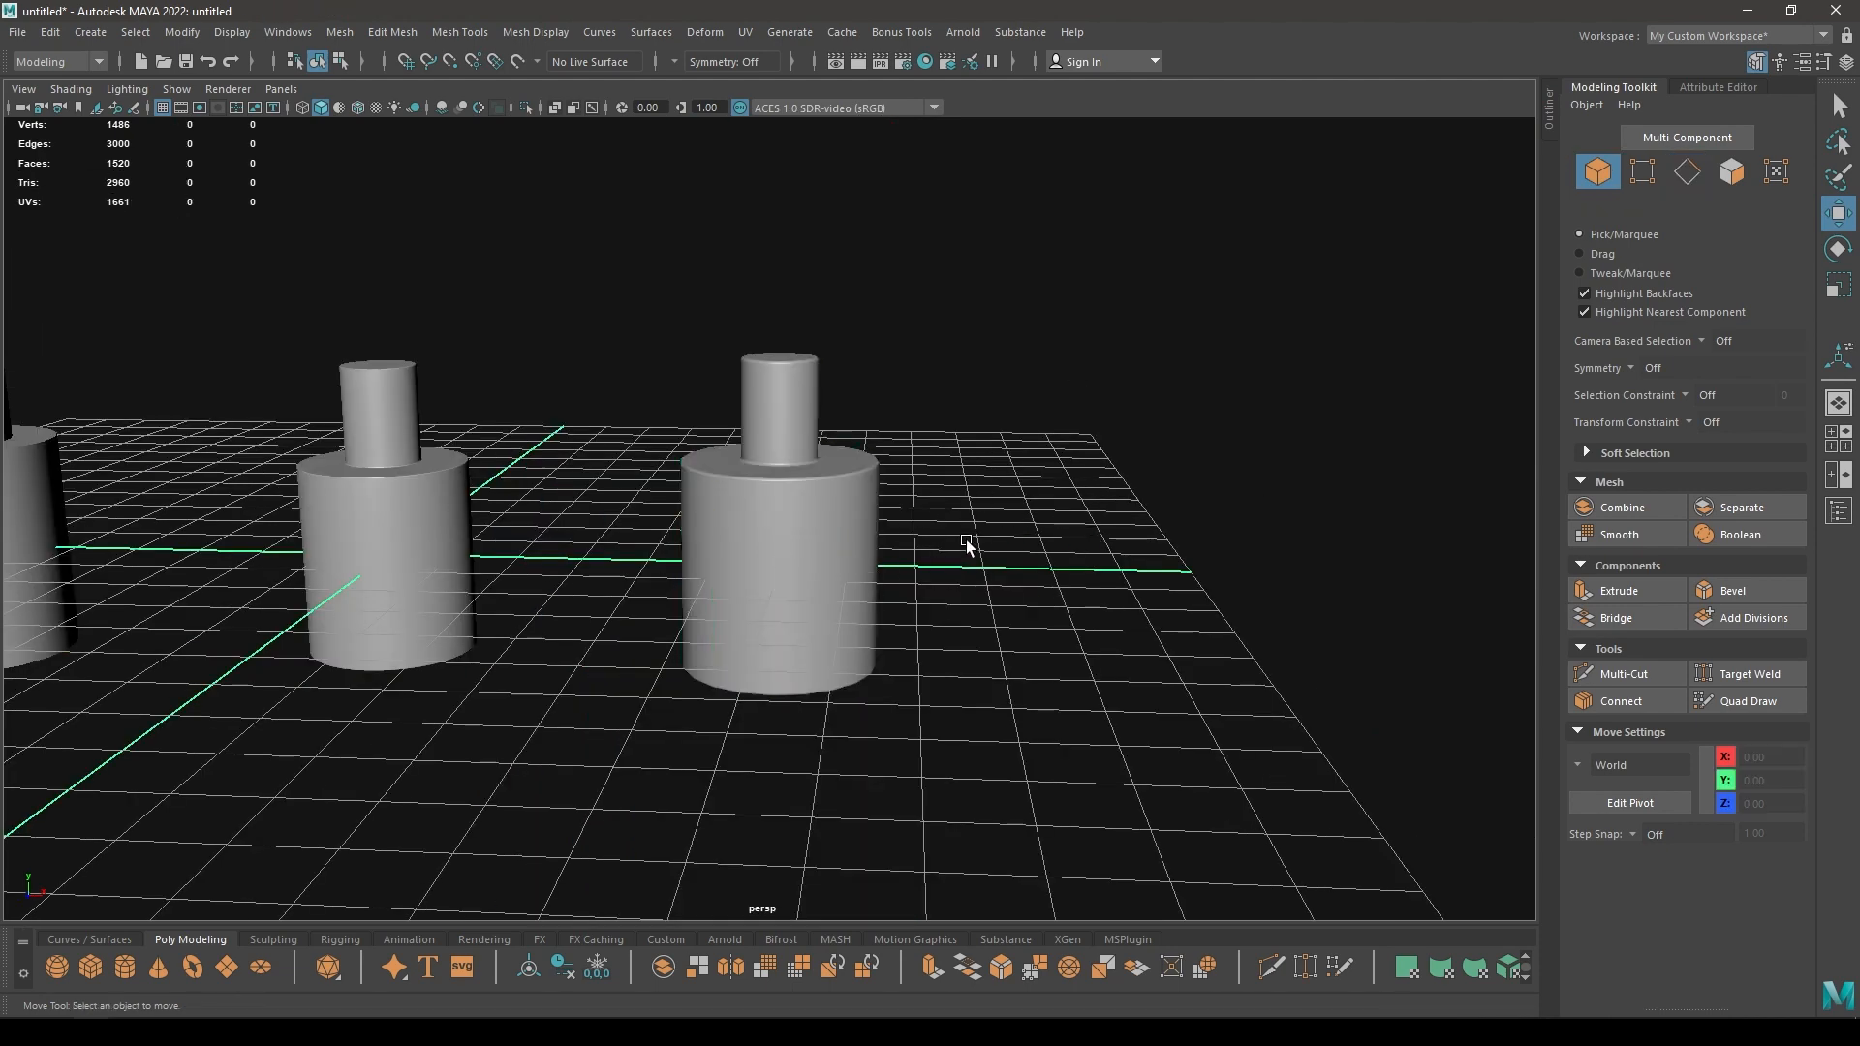
{"action": "mouse_move", "coordinate": [862, 500]}
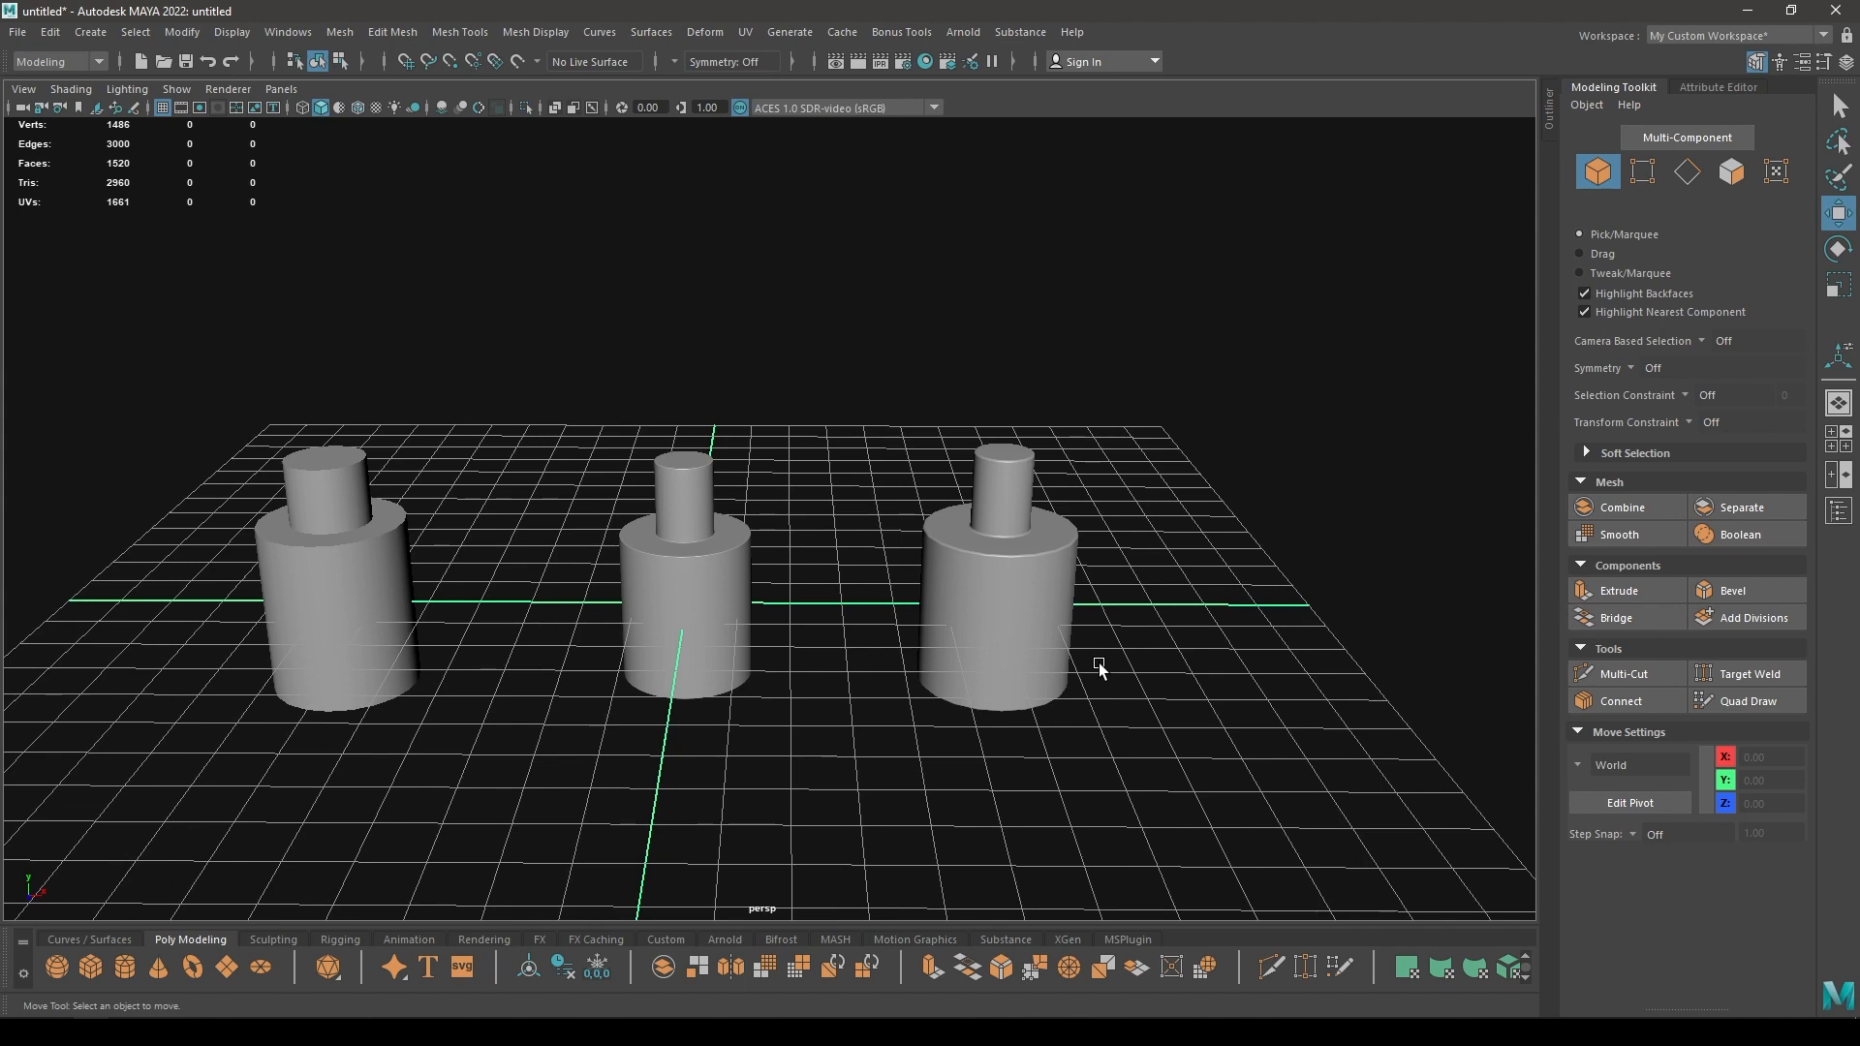
{"action": "mouse_move", "coordinate": [491, 711]}
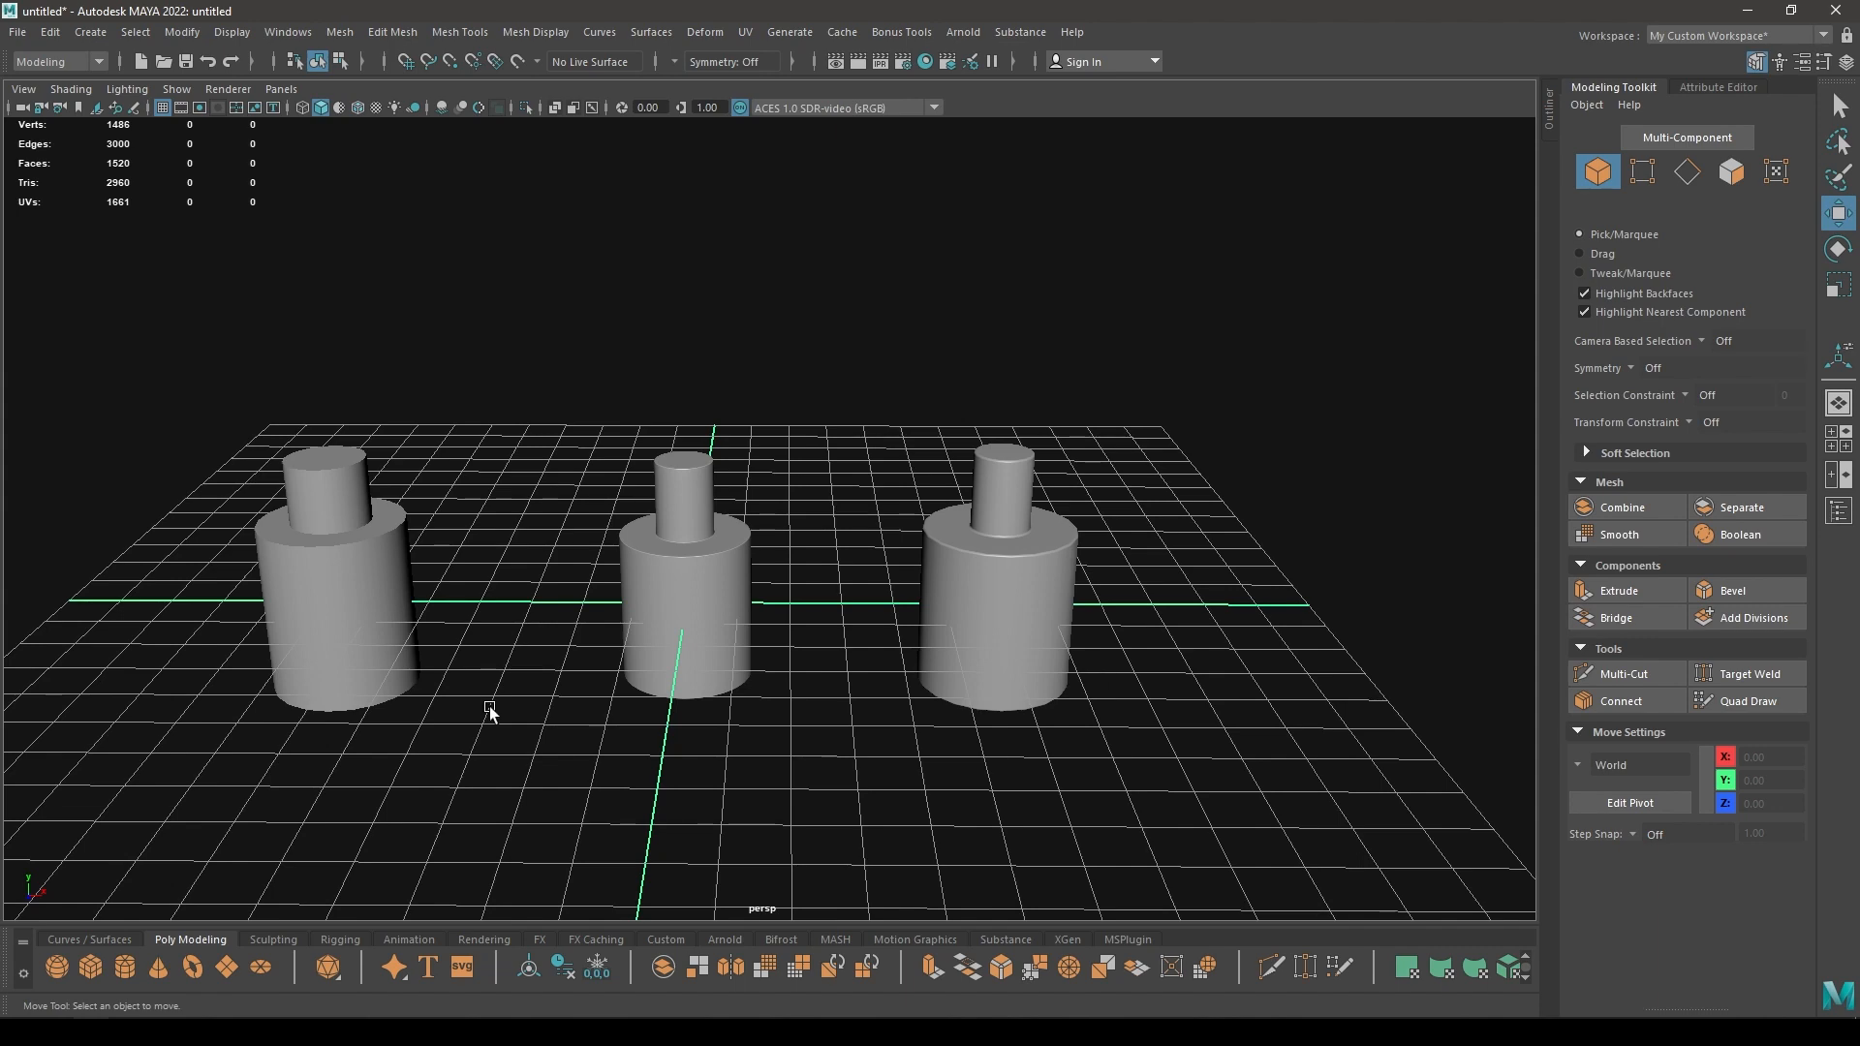